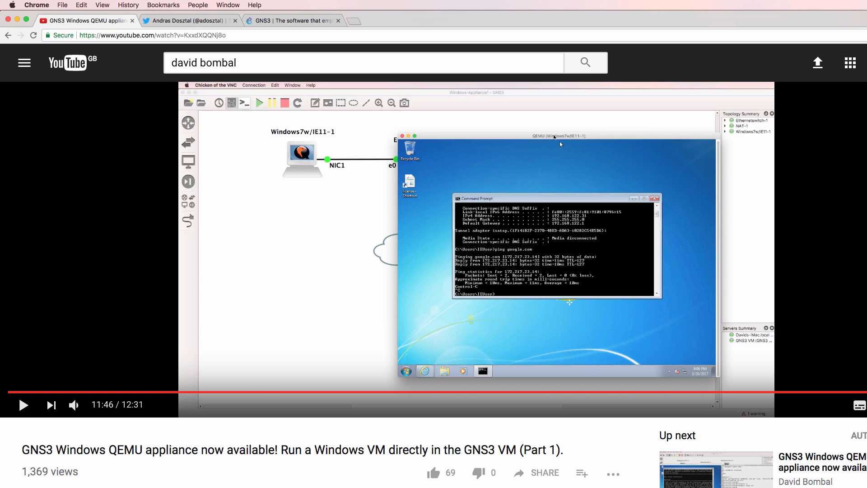
Read the YouTube video's comments, then switch to the Twitter profile about GNS3 appliances
{"action": "scroll", "scroll_direction": "down", "scroll_amount": 3}
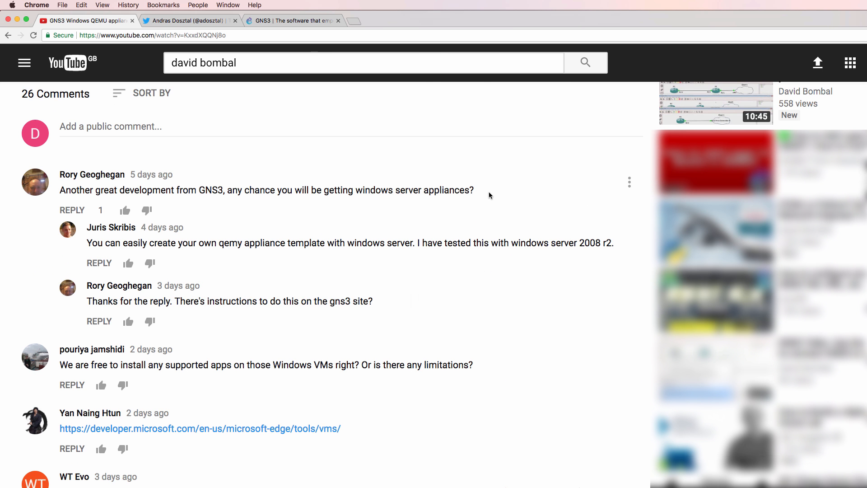
{"action": "left_click", "coordinate": [188, 21]}
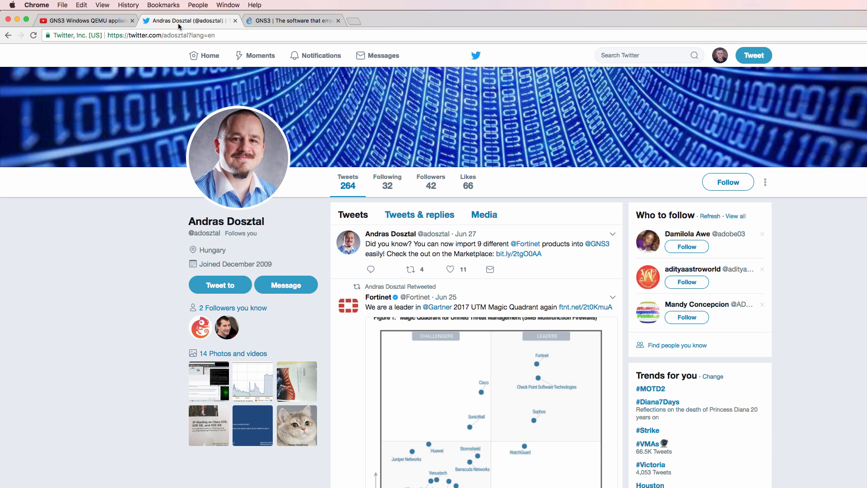
Search the GNS3 Marketplace for 'windows' and download the Windows server appliance template
{"action": "left_click", "coordinate": [293, 21]}
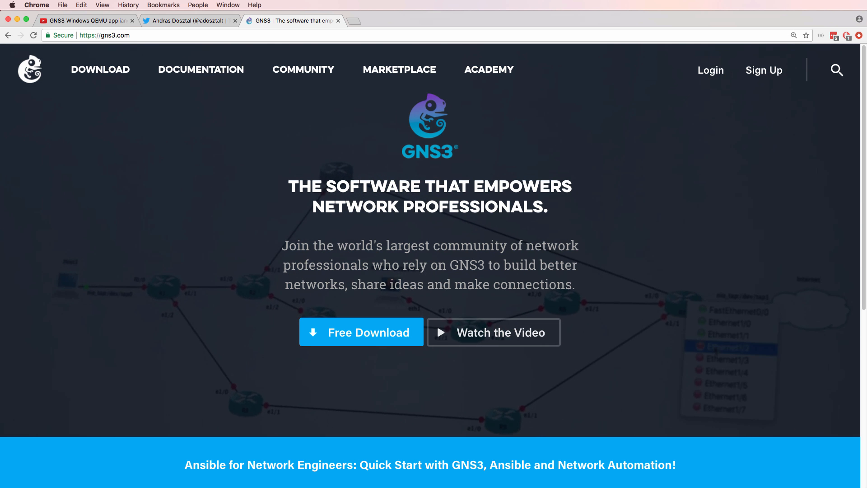
{"action": "left_click", "coordinate": [399, 70]}
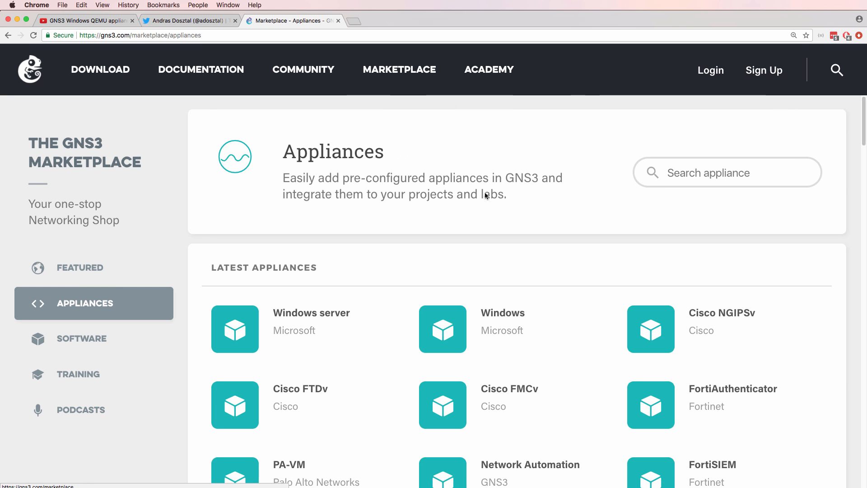
{"action": "type", "text": "windo"}
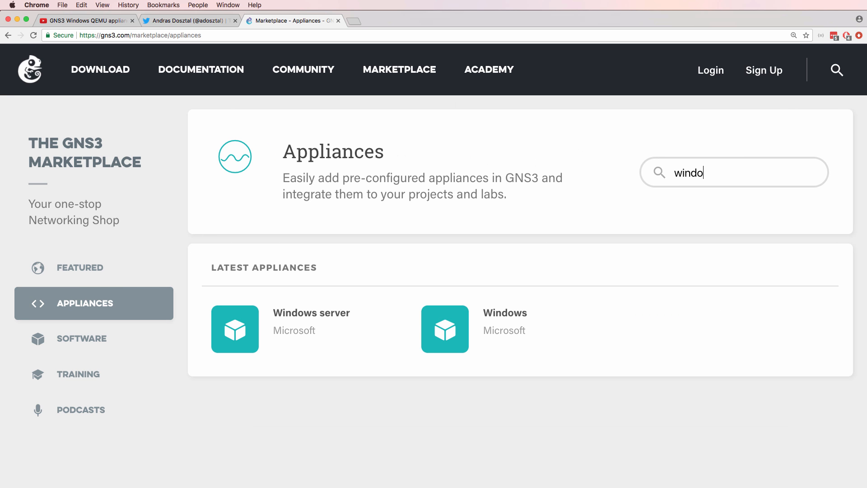
{"action": "mouse_move", "coordinate": [504, 327]}
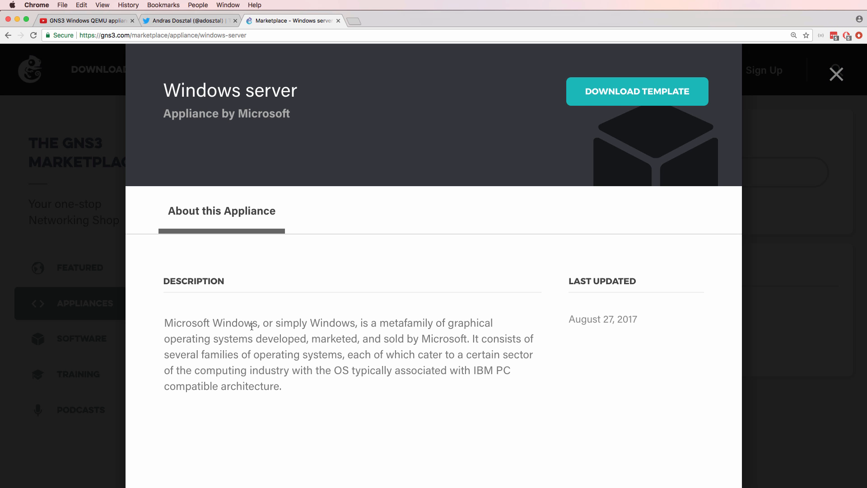
{"action": "mouse_move", "coordinate": [602, 47]}
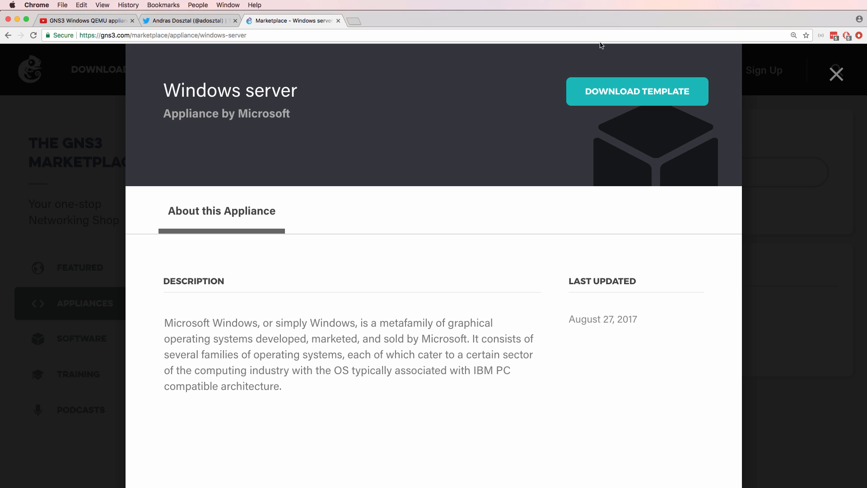
{"action": "left_click", "coordinate": [637, 91]}
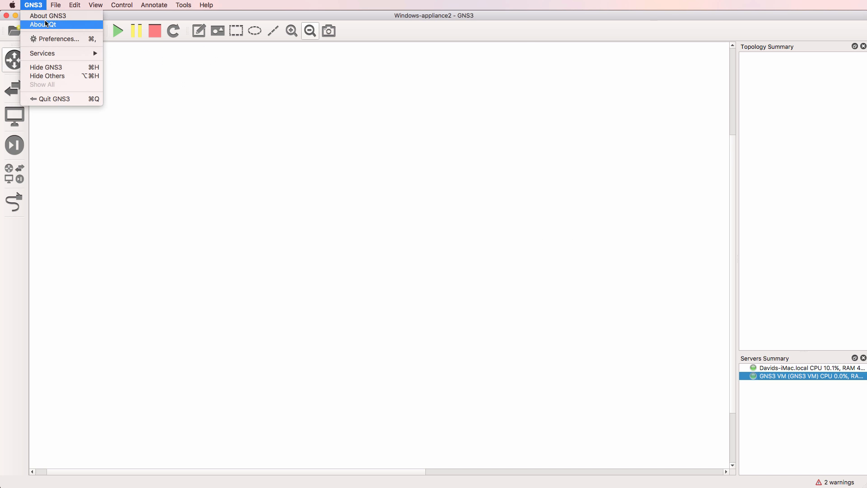
Check About GNS3 to confirm version 2.1.0b1 is installed
{"action": "left_click", "coordinate": [48, 15]}
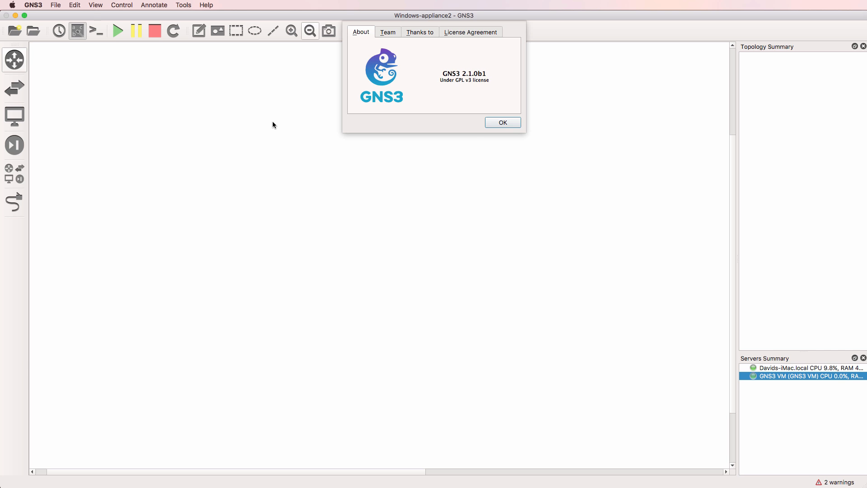
{"action": "left_click", "coordinate": [501, 122]}
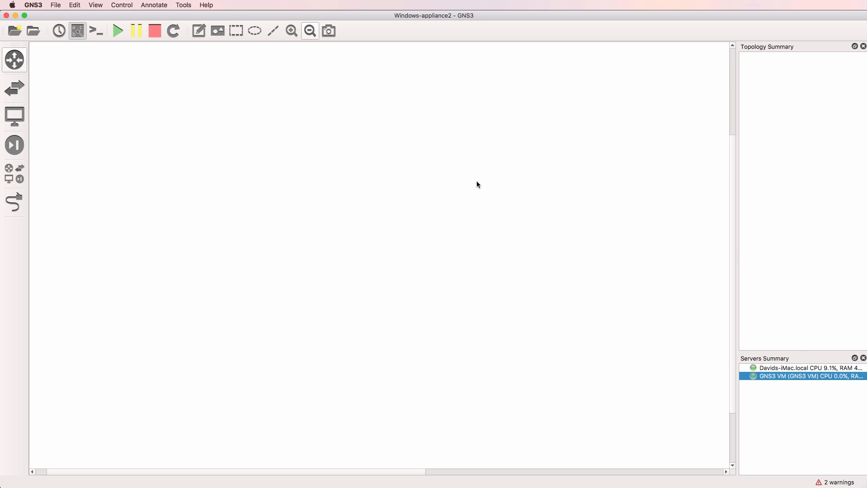
Import the windows_server.gns3a appliance file from Downloads via File > Import appliance
{"action": "left_click", "coordinate": [55, 5]}
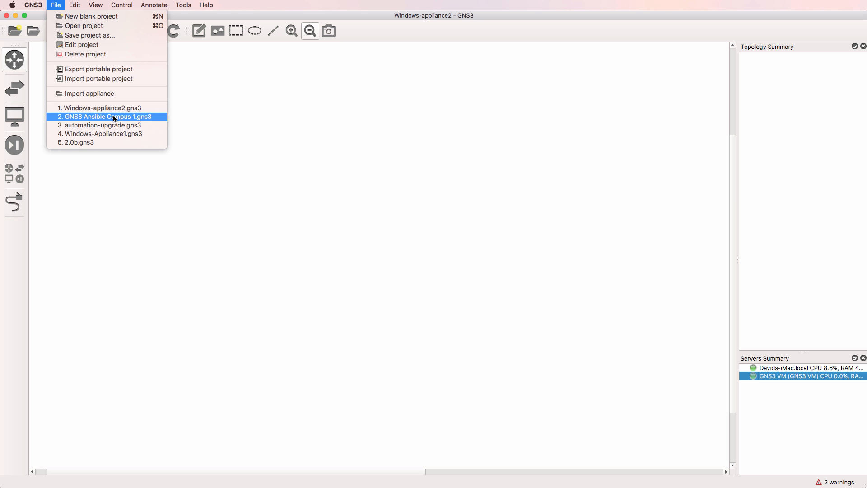
{"action": "left_click", "coordinate": [88, 93]}
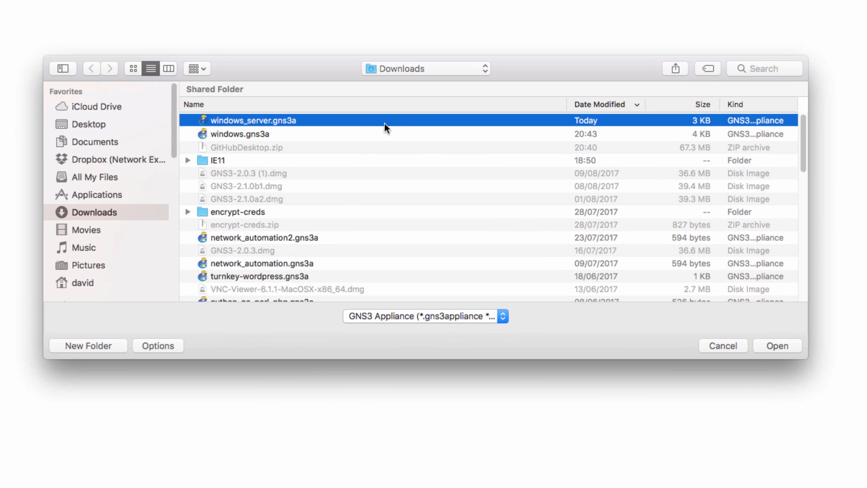
{"action": "mouse_move", "coordinate": [448, 148]}
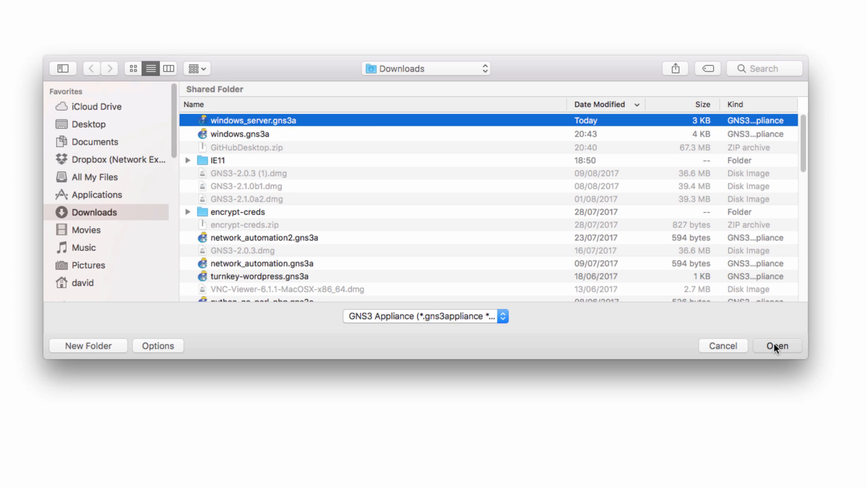
{"action": "left_click", "coordinate": [777, 346]}
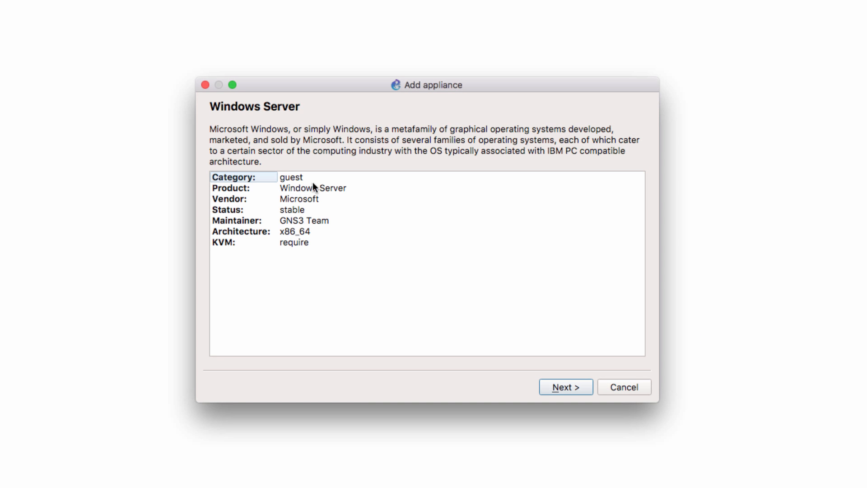
Review the Microsoft Windows Server appliance details and keep it running on the GNS3 VM
{"action": "left_click", "coordinate": [334, 199]}
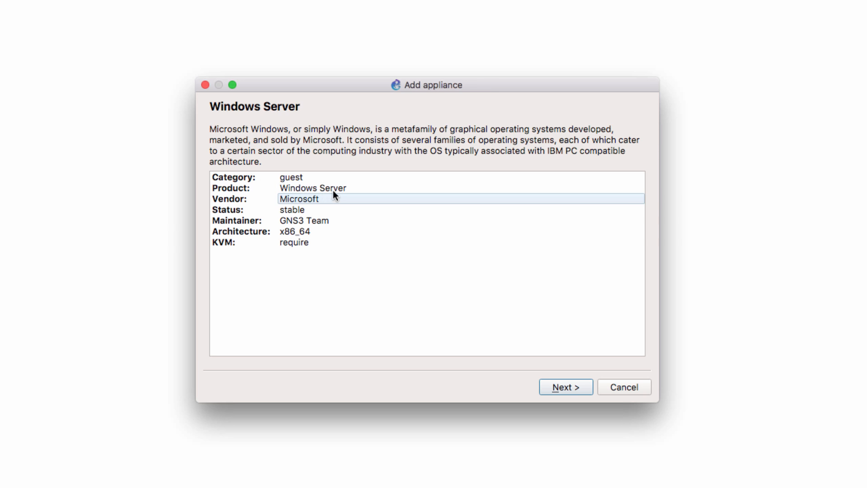
{"action": "left_click", "coordinate": [326, 188]}
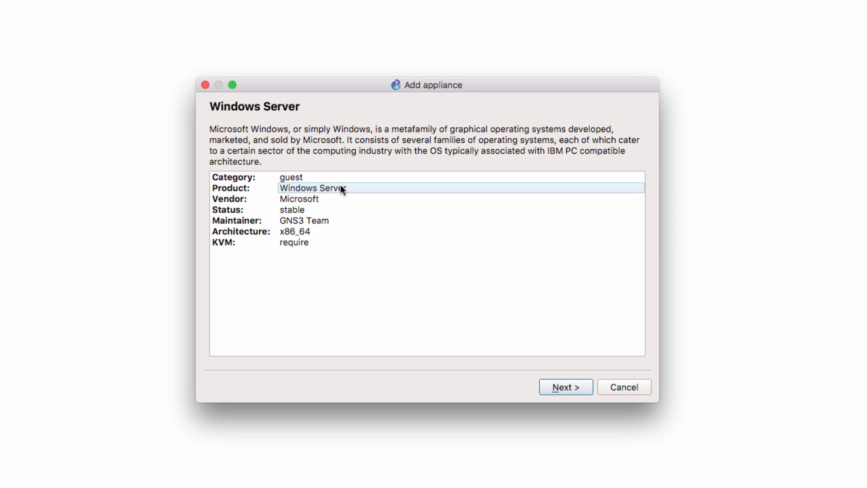
{"action": "left_click", "coordinate": [461, 243]}
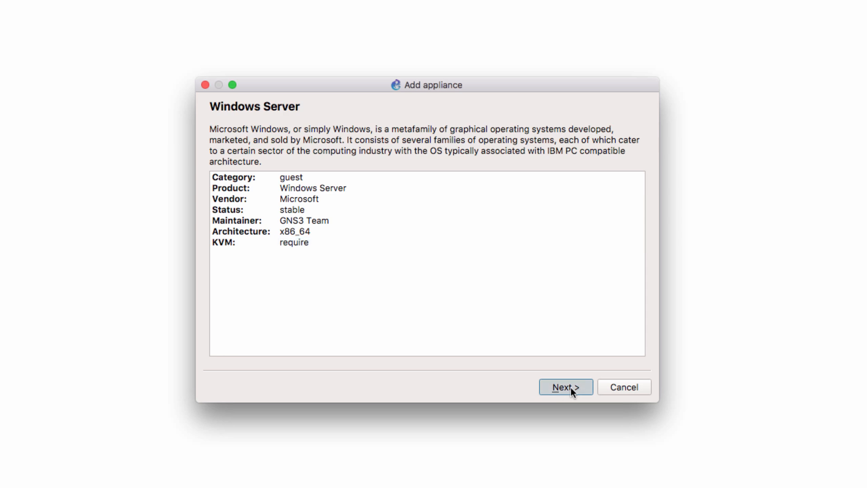
{"action": "left_click", "coordinate": [566, 387]}
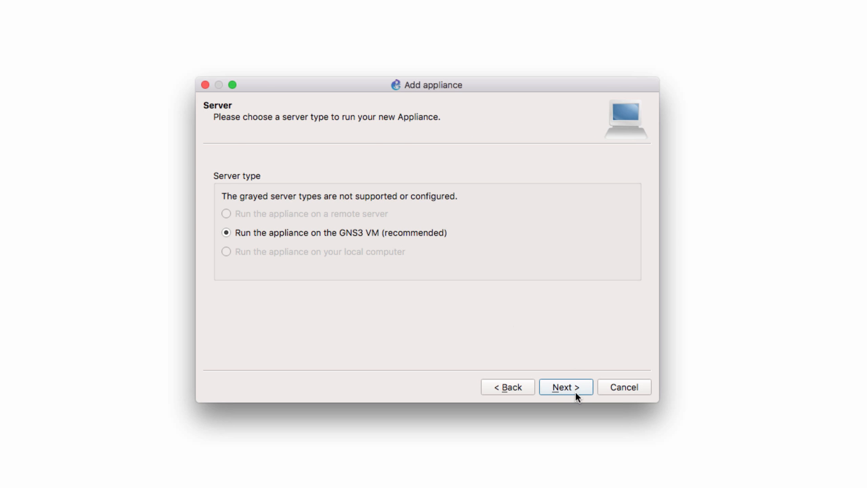
{"action": "left_click", "coordinate": [565, 387]}
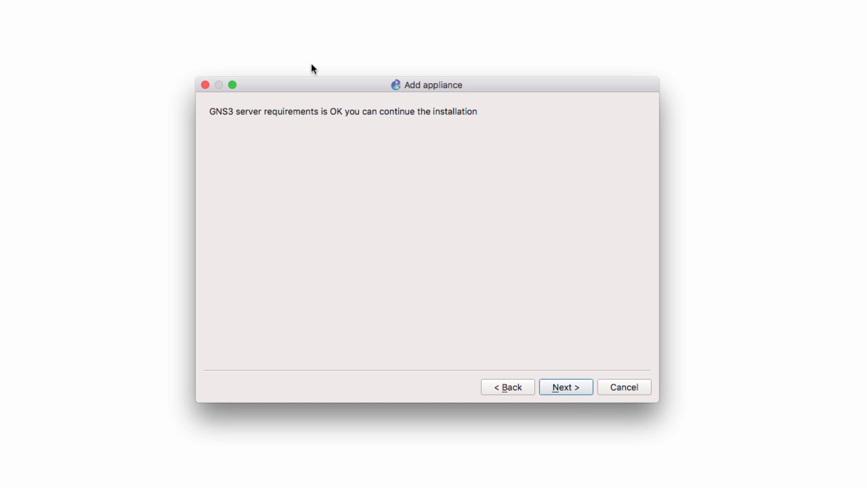
{"action": "mouse_move", "coordinate": [587, 384]}
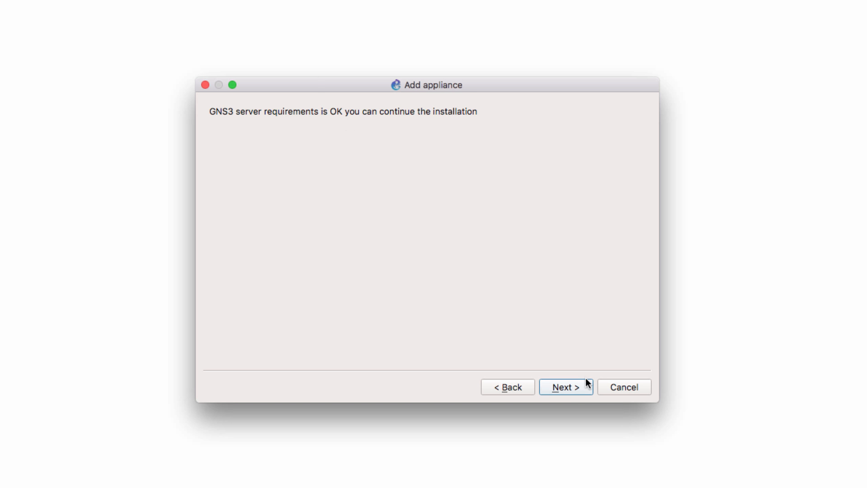
Check the Windows Server 2016 required files, noting empty100G.qcow2 is found and the ISO missing
{"action": "left_click", "coordinate": [565, 386]}
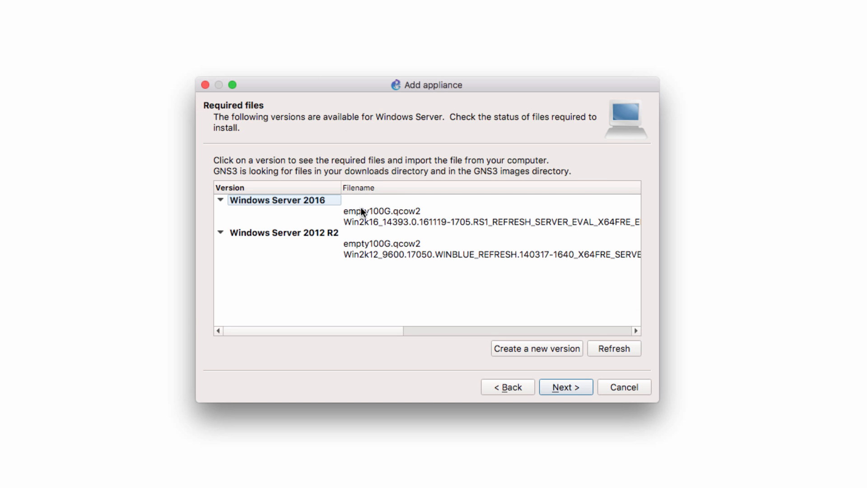
{"action": "left_click", "coordinate": [381, 211]}
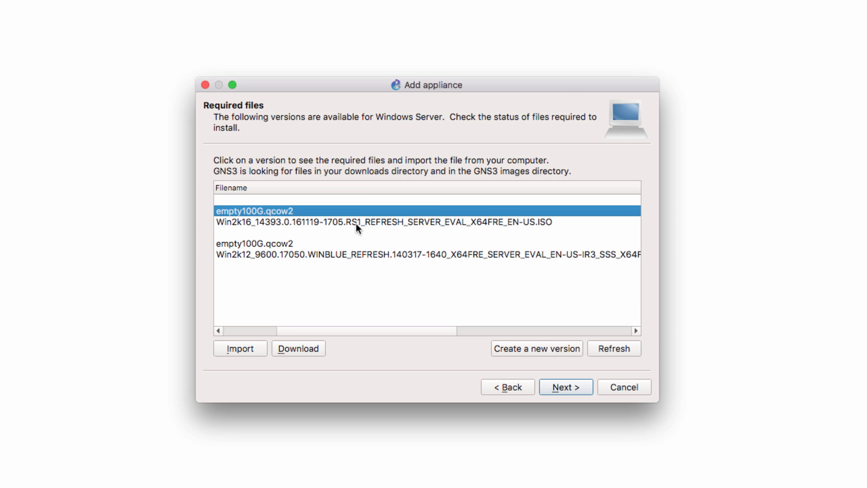
{"action": "left_click", "coordinate": [298, 348]}
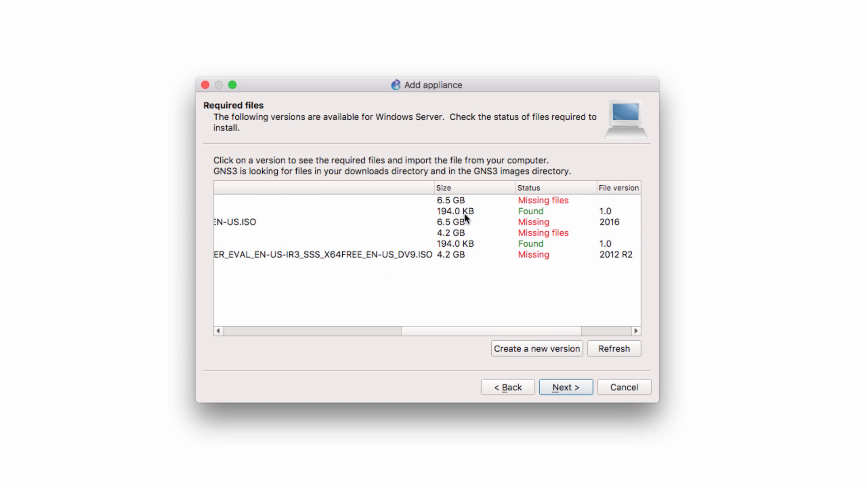
{"action": "left_click", "coordinate": [454, 211]}
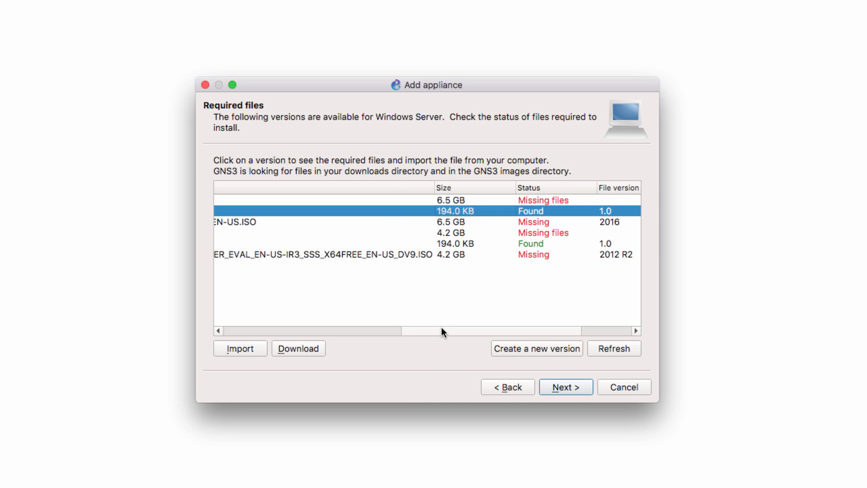
Select the missing Windows Server 2016 ISO and start its download
{"action": "left_click", "coordinate": [388, 222]}
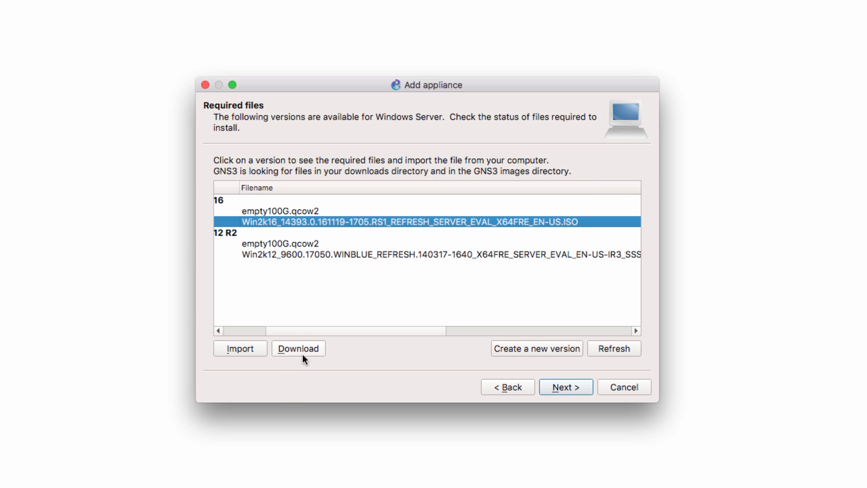
{"action": "left_click", "coordinate": [297, 349]}
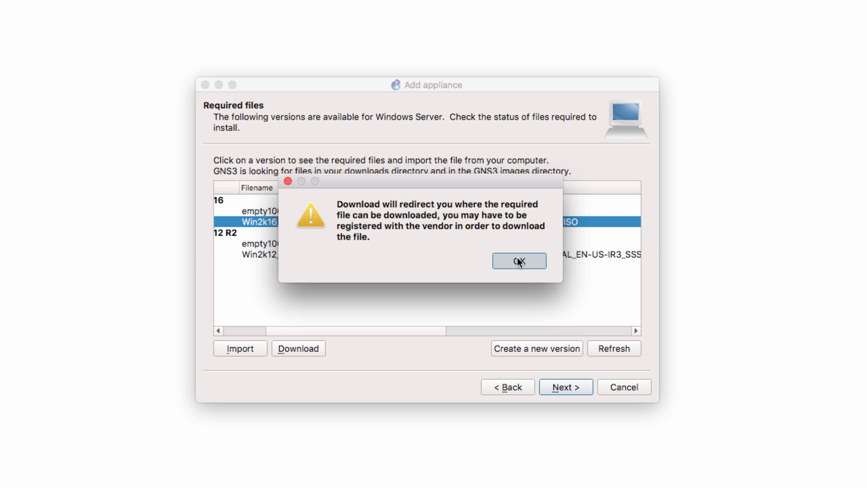
Register on the TechNet Evaluation Center with name David, company GNS3 and a country, then continue
{"action": "left_click", "coordinate": [519, 260]}
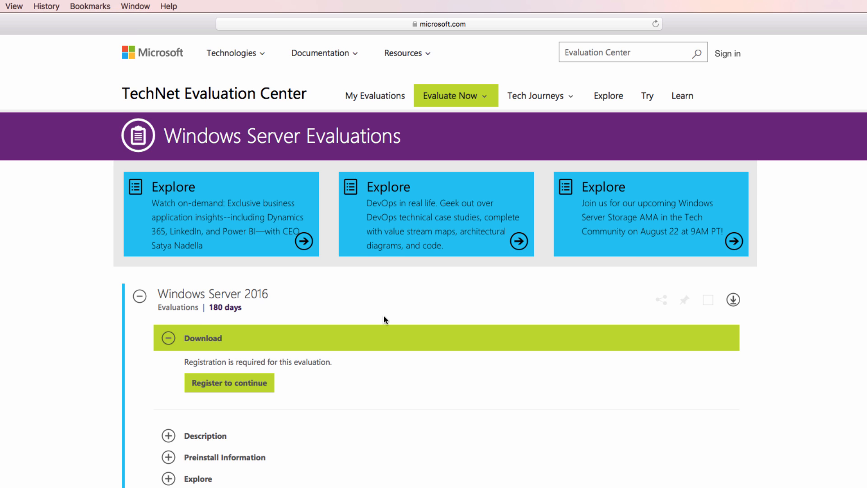
{"action": "scroll", "scroll_direction": "down", "scroll_amount": 3}
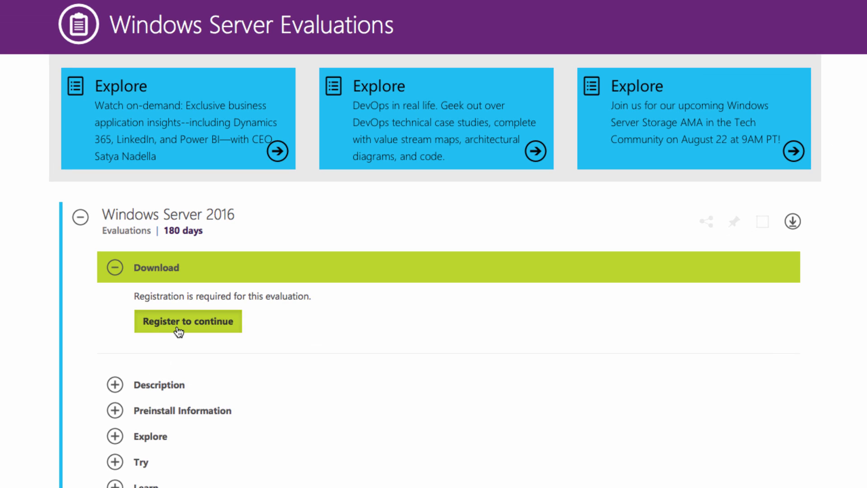
{"action": "left_click", "coordinate": [188, 321]}
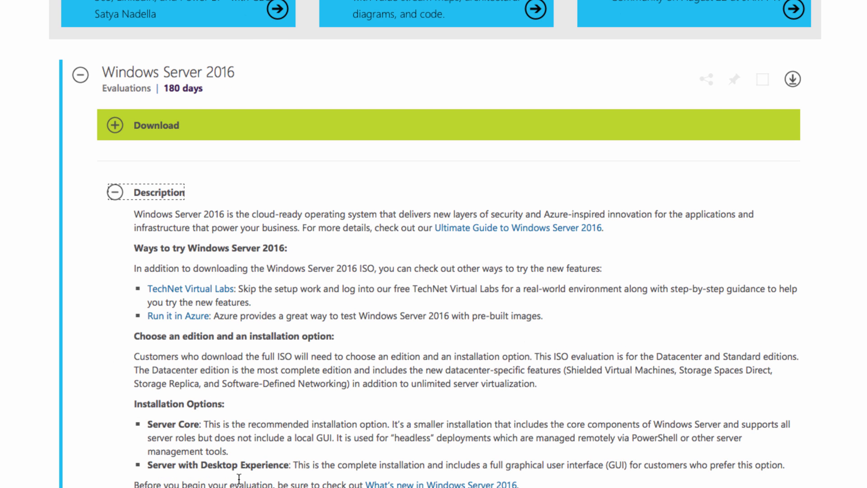
{"action": "left_click", "coordinate": [115, 125]}
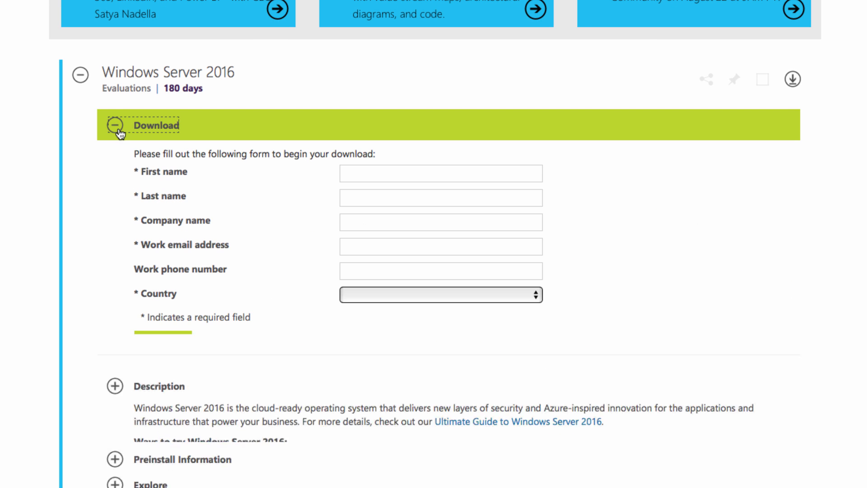
{"action": "type", "text": "David"}
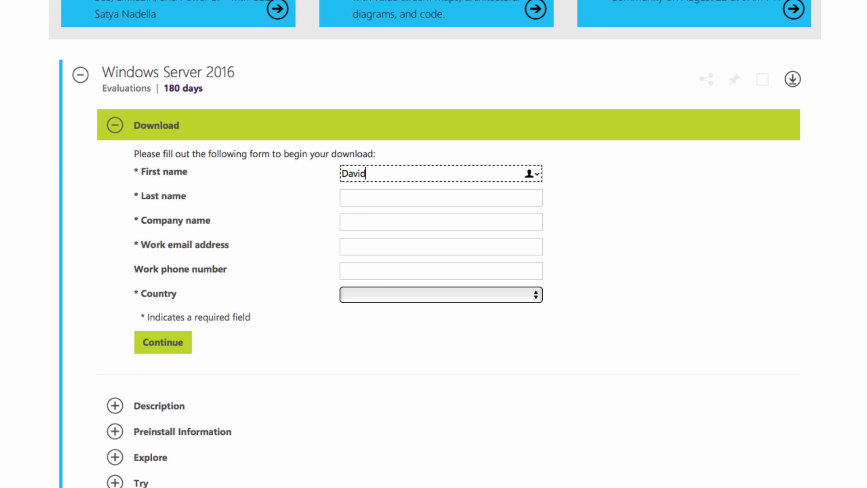
{"action": "type", "text": "GNS3"}
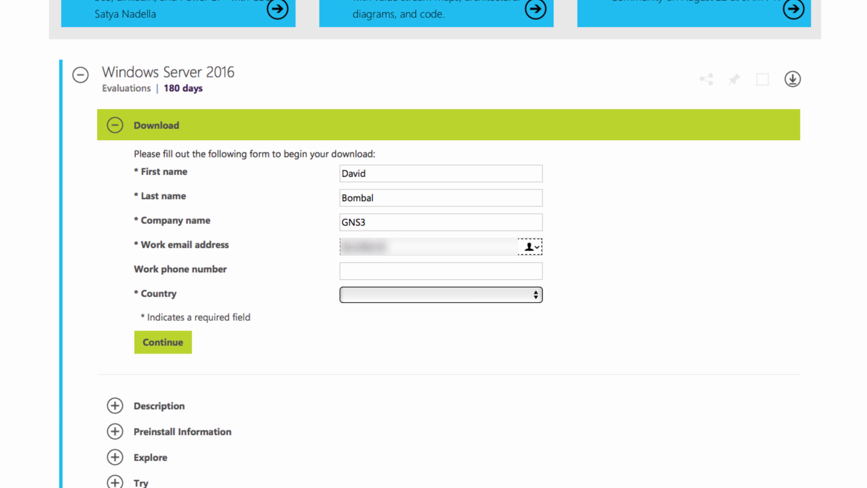
{"action": "left_click", "coordinate": [441, 294]}
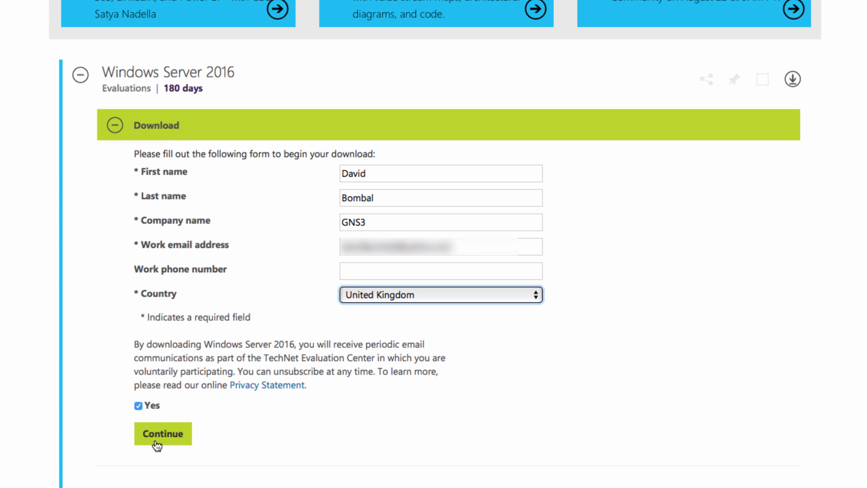
{"action": "left_click", "coordinate": [163, 433]}
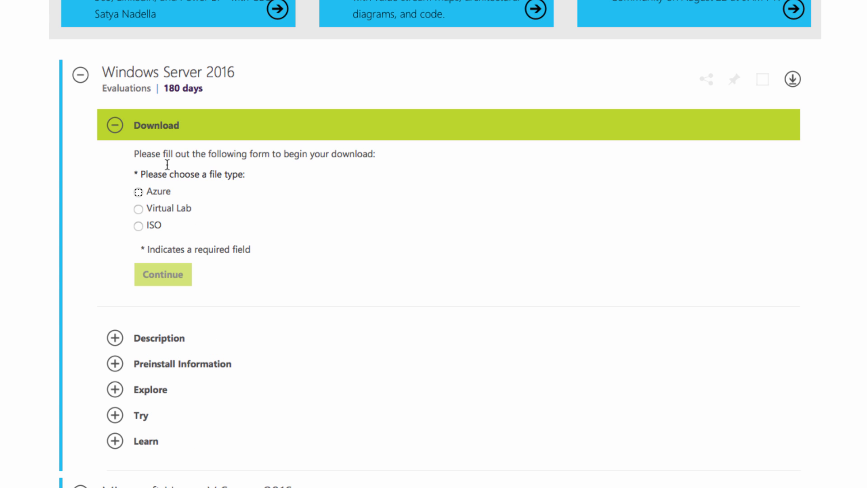
Choose the ISO file type in English and start downloading the Windows Server 2016 evaluation ISO
{"action": "left_click", "coordinate": [139, 226]}
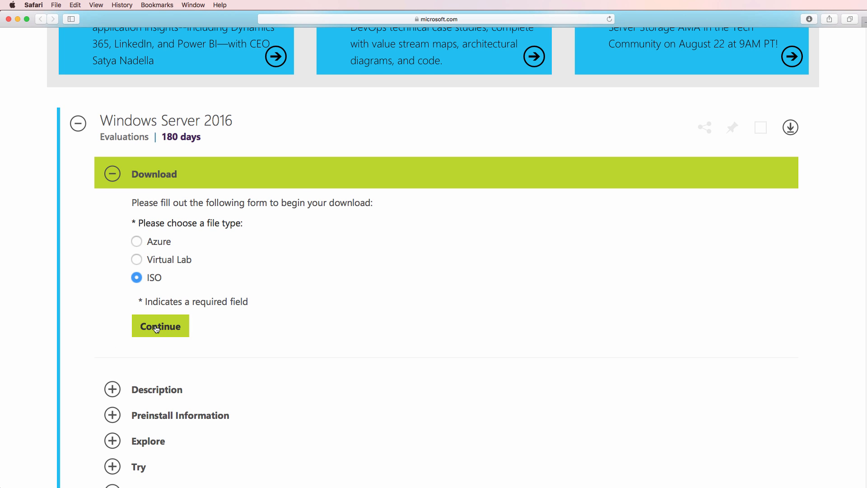
{"action": "left_click", "coordinate": [160, 326]}
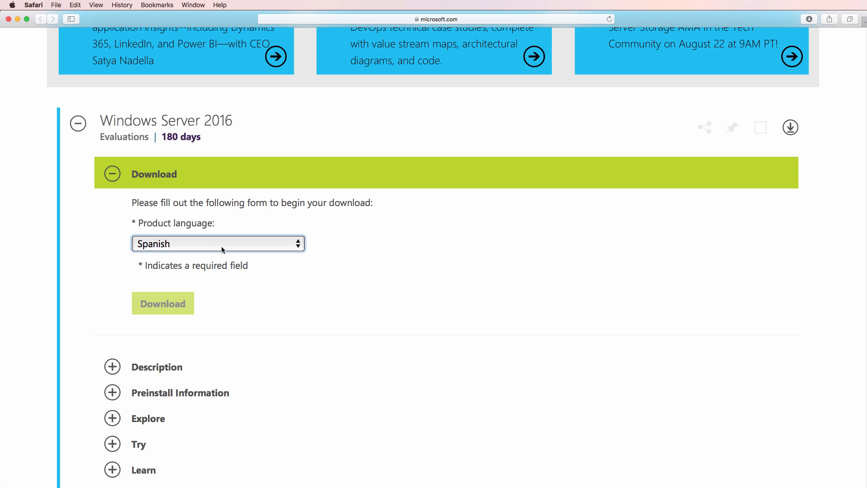
{"action": "left_click", "coordinate": [218, 243]}
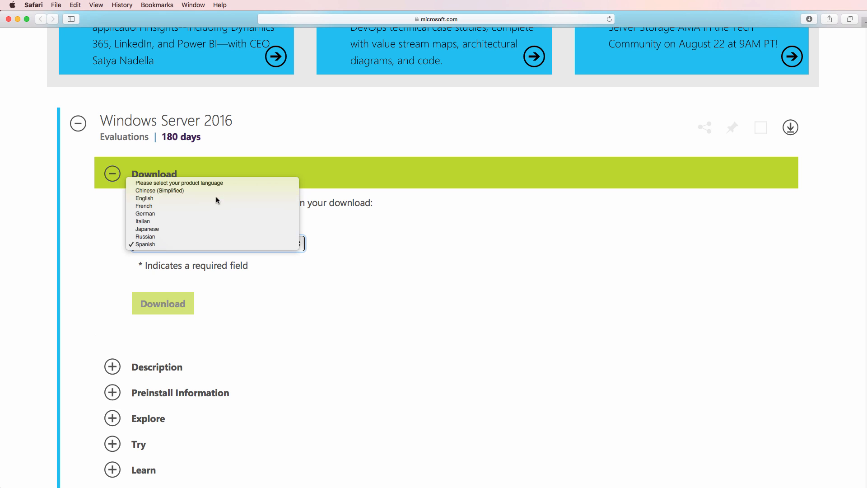
{"action": "left_click", "coordinate": [145, 198]}
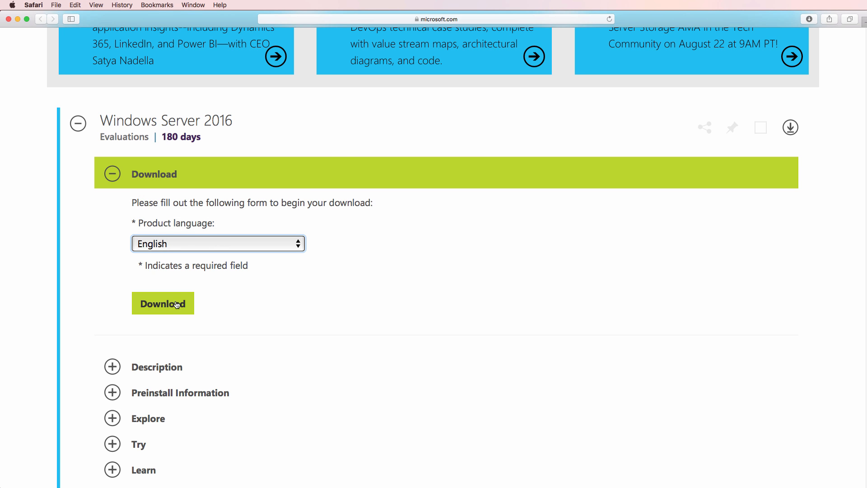
{"action": "left_click", "coordinate": [163, 304]}
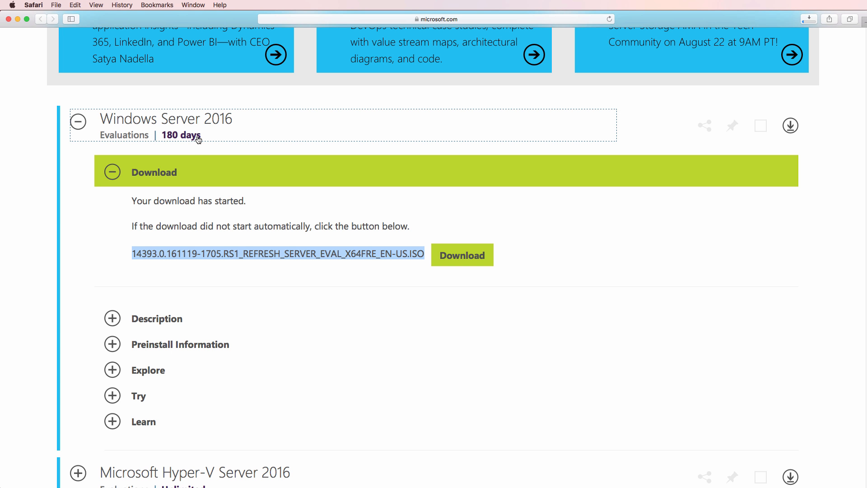
{"action": "mouse_move", "coordinate": [187, 115]}
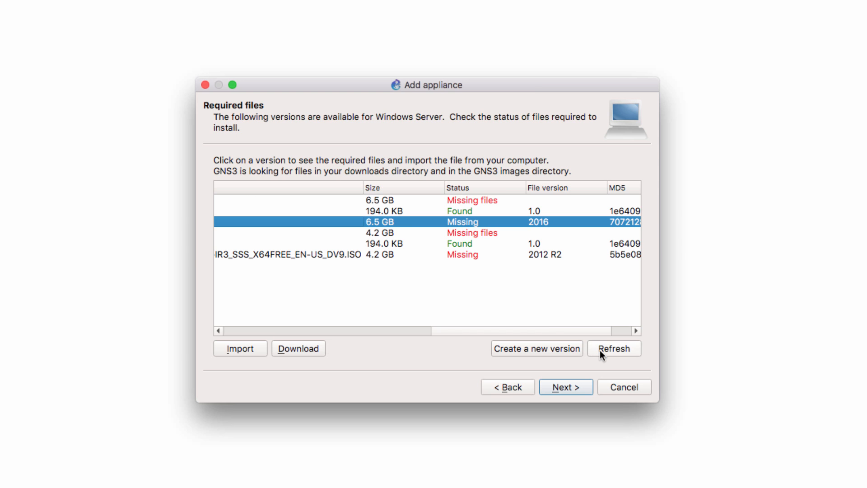
Refresh the required files so the Windows Server 2016 ISO is found and select it
{"action": "left_click", "coordinate": [613, 348]}
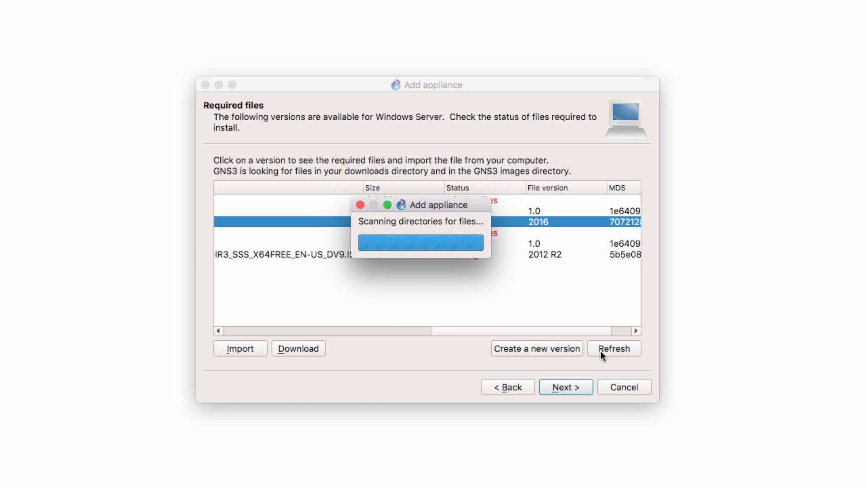
{"action": "left_click", "coordinate": [614, 349]}
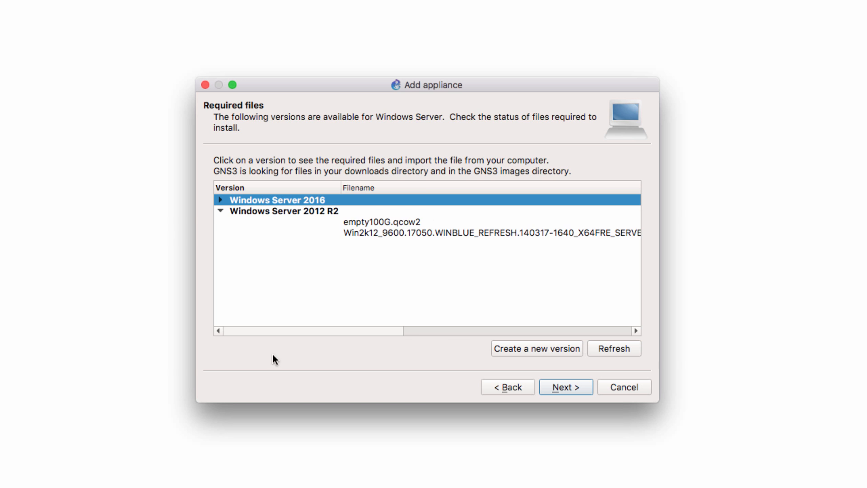
{"action": "left_click", "coordinate": [221, 200]}
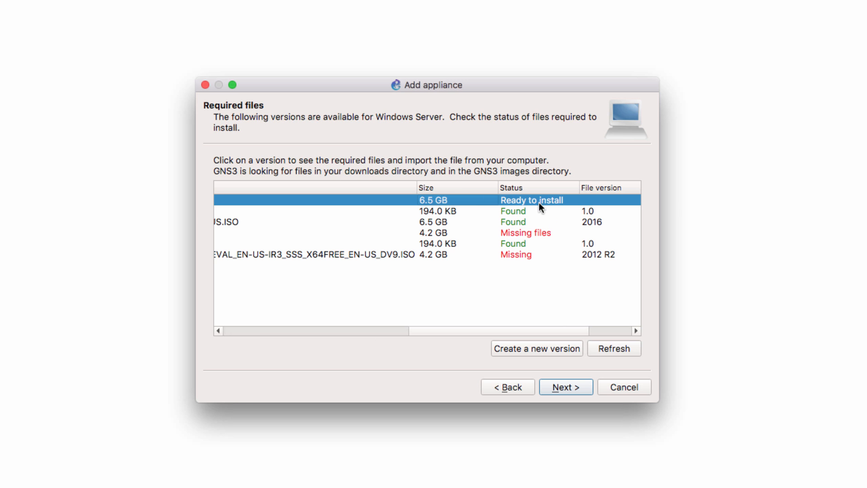
{"action": "left_click", "coordinate": [437, 211]}
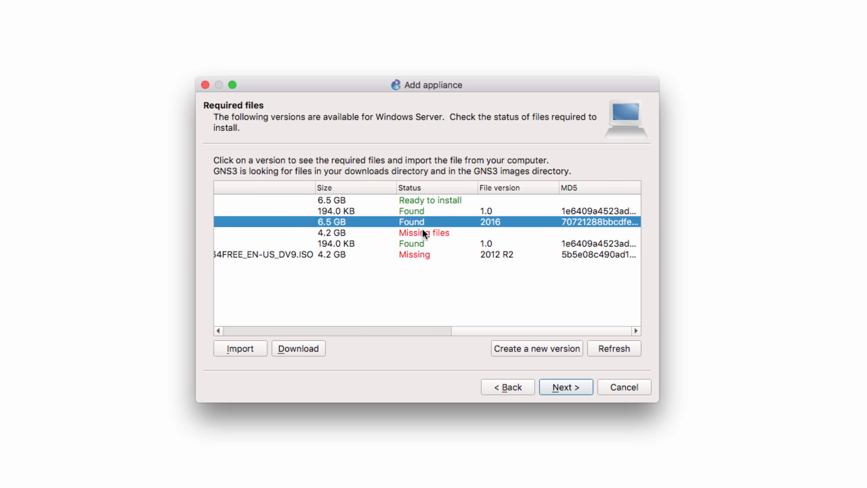
{"action": "mouse_move", "coordinate": [382, 221]}
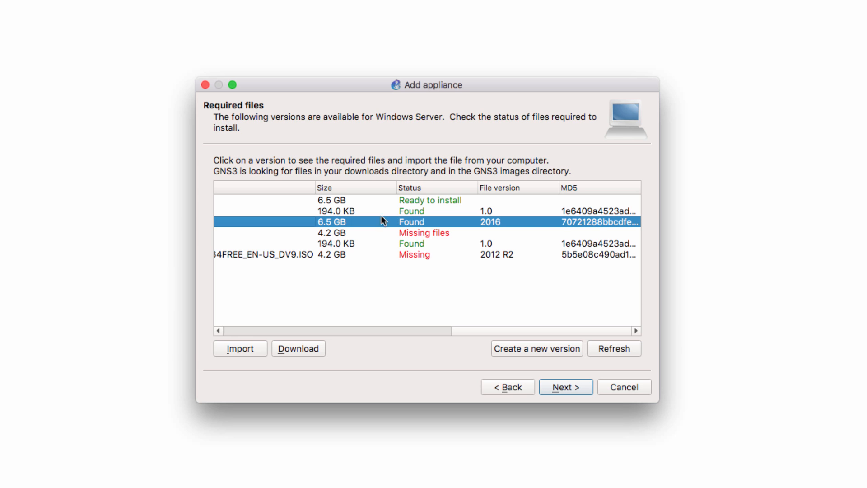
{"action": "mouse_move", "coordinate": [241, 352]}
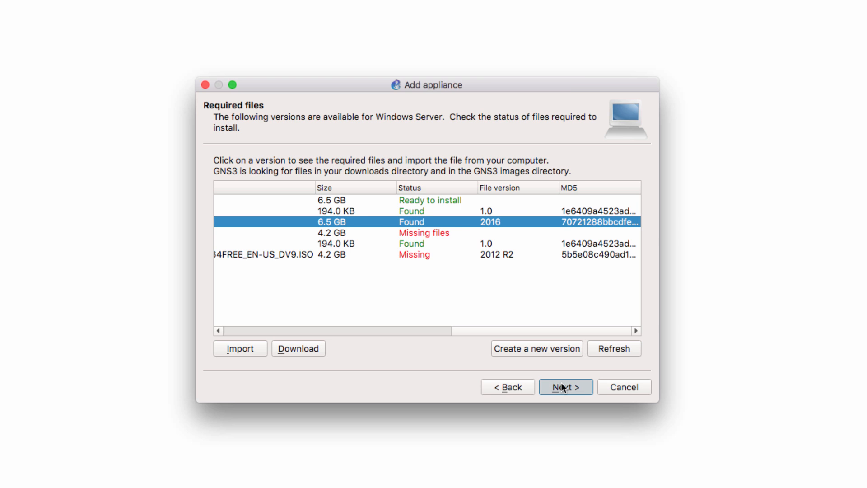
Confirm installing Windows Server version 2016 and begin uploading the ISO
{"action": "left_click", "coordinate": [566, 387]}
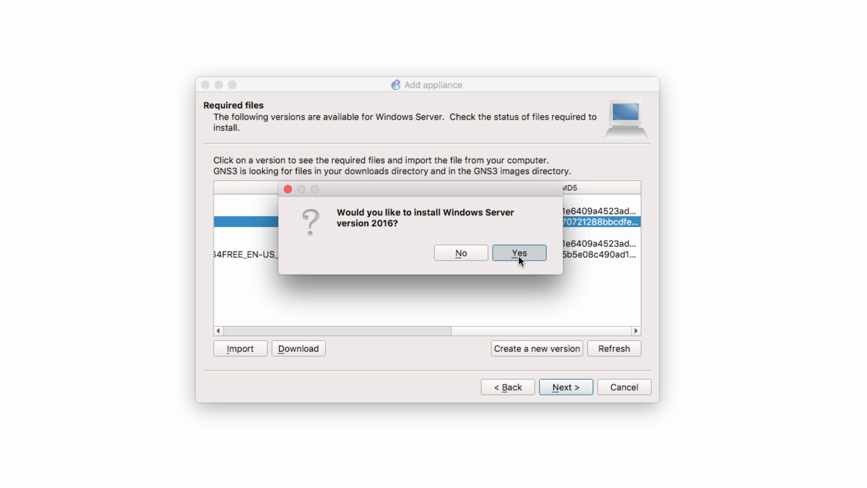
{"action": "left_click", "coordinate": [519, 253]}
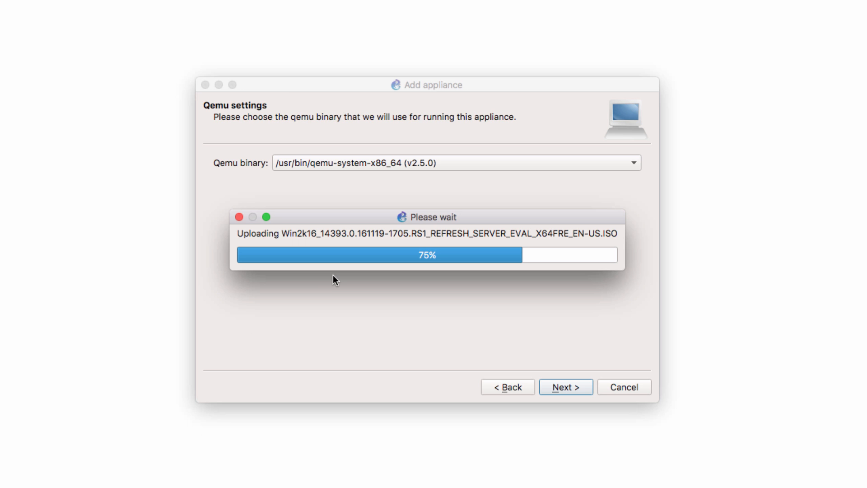
{"action": "mouse_move", "coordinate": [327, 278]}
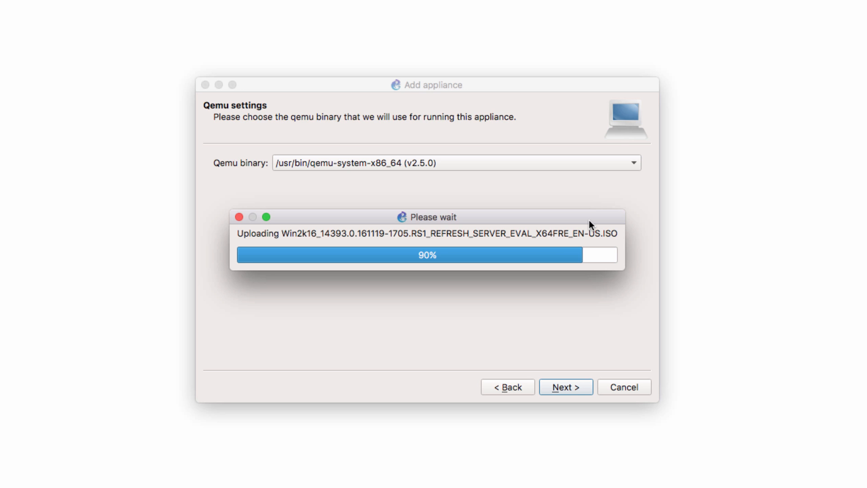
{"action": "mouse_move", "coordinate": [714, 254]}
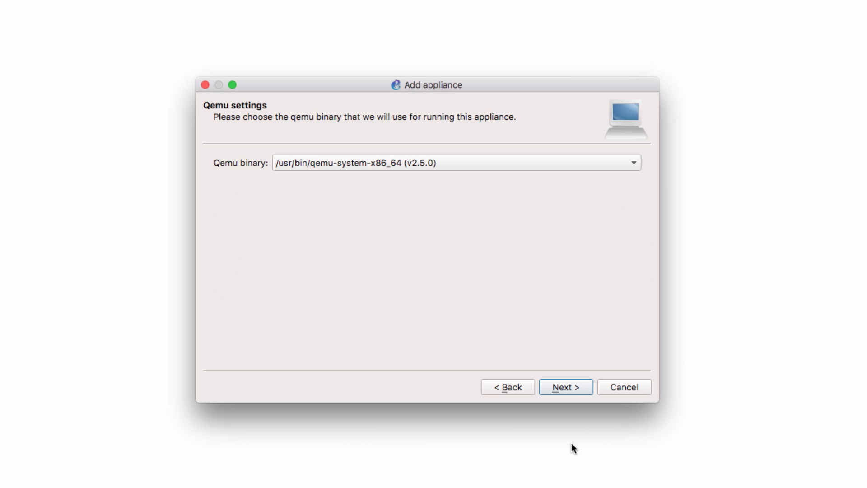
Accept the Qemu binary and review the adapter, memory and console settings in the summary
{"action": "left_click", "coordinate": [566, 387]}
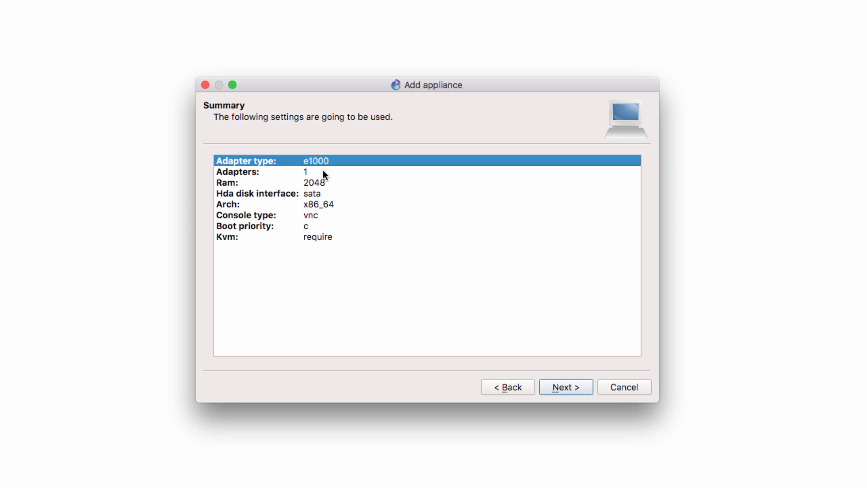
{"action": "left_click", "coordinate": [315, 183]}
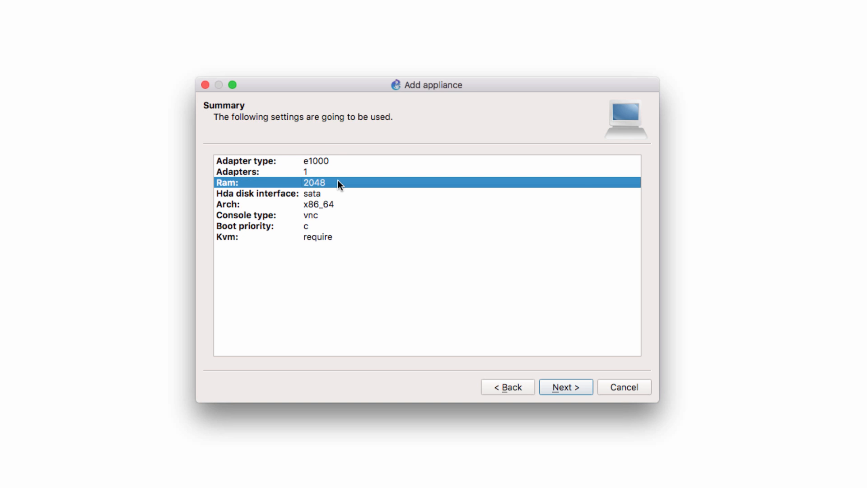
{"action": "mouse_move", "coordinate": [336, 220]}
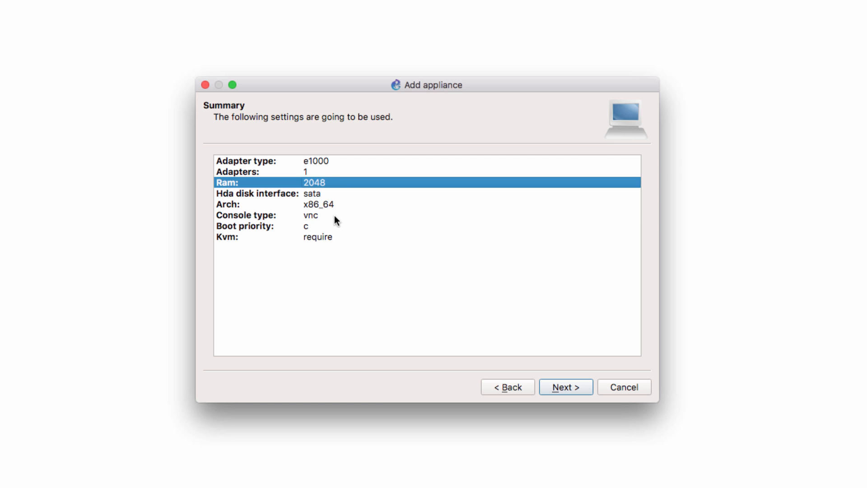
{"action": "left_click", "coordinate": [331, 215]}
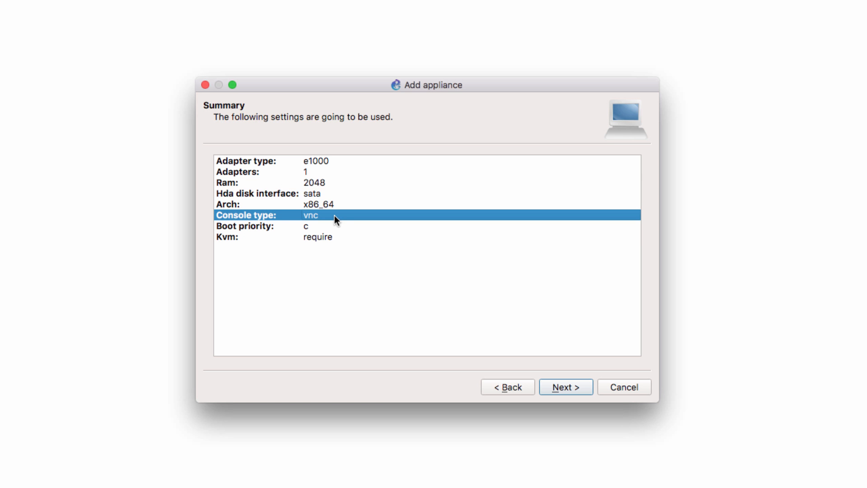
{"action": "left_click", "coordinate": [318, 237]}
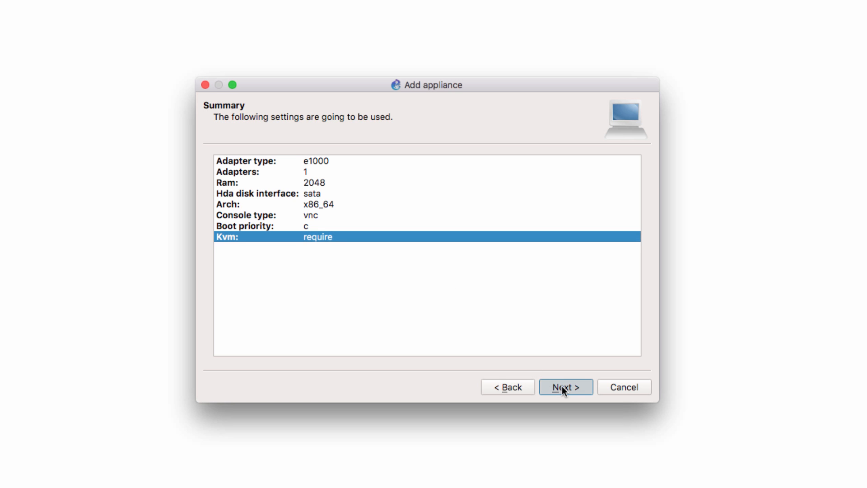
Finish the wizard and acknowledge that Windows Server 2016 is installed
{"action": "left_click", "coordinate": [565, 387]}
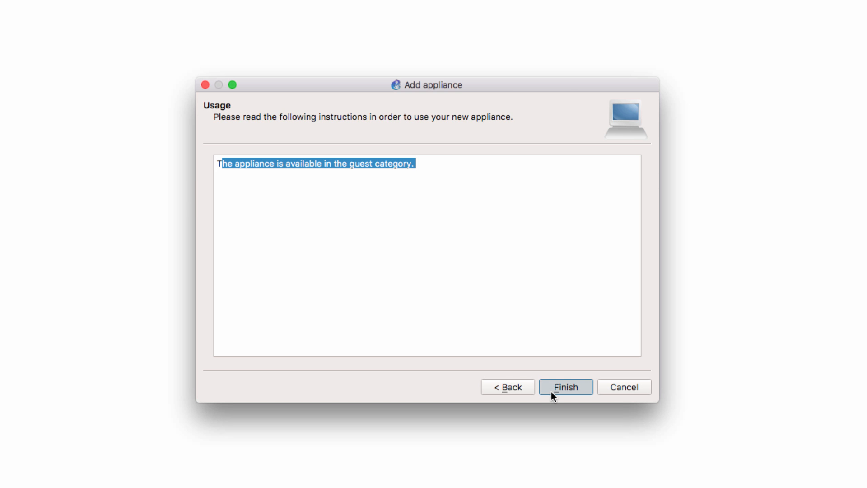
{"action": "left_click", "coordinate": [566, 386]}
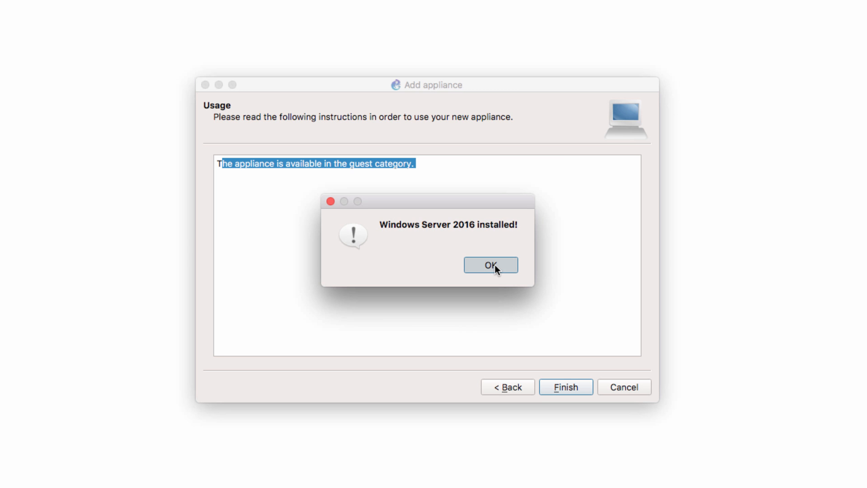
{"action": "left_click", "coordinate": [490, 265]}
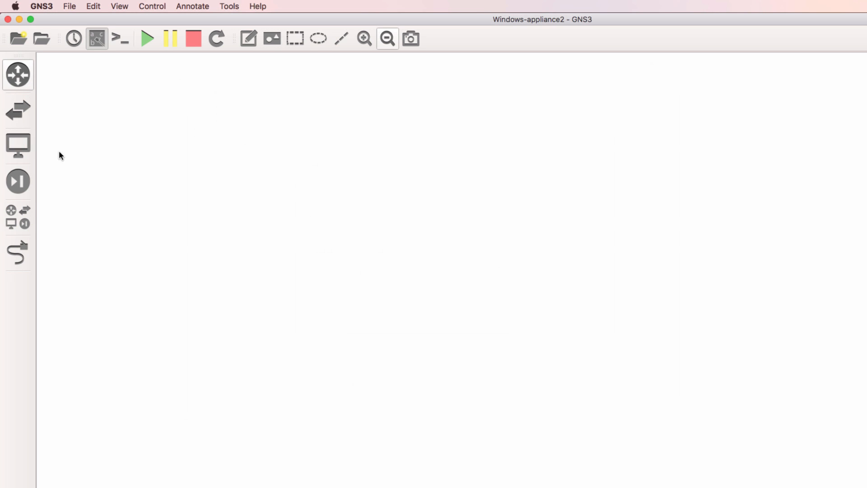
Remove the Windows Server 2016 template and start importing the appliance again
{"action": "left_click", "coordinate": [18, 145]}
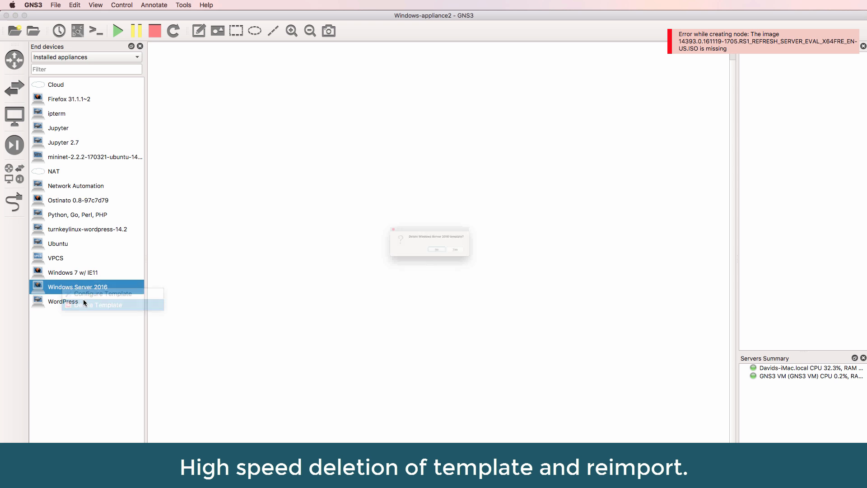
{"action": "left_click", "coordinate": [56, 5]}
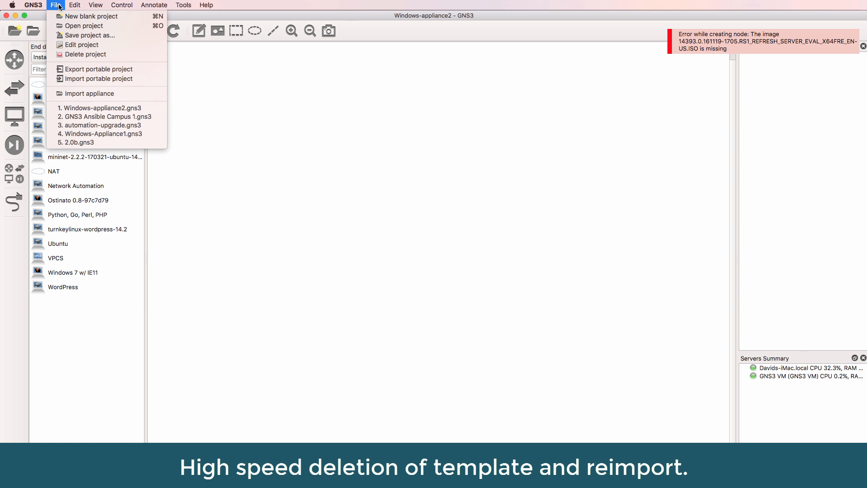
{"action": "left_click", "coordinate": [55, 5]}
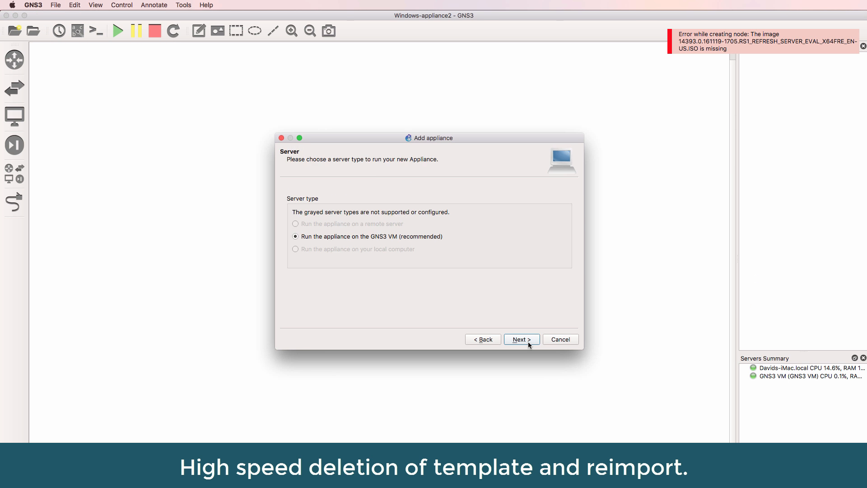
Reinstall Windows Server 2016 and show it among the installed end devices
{"action": "left_click", "coordinate": [521, 339]}
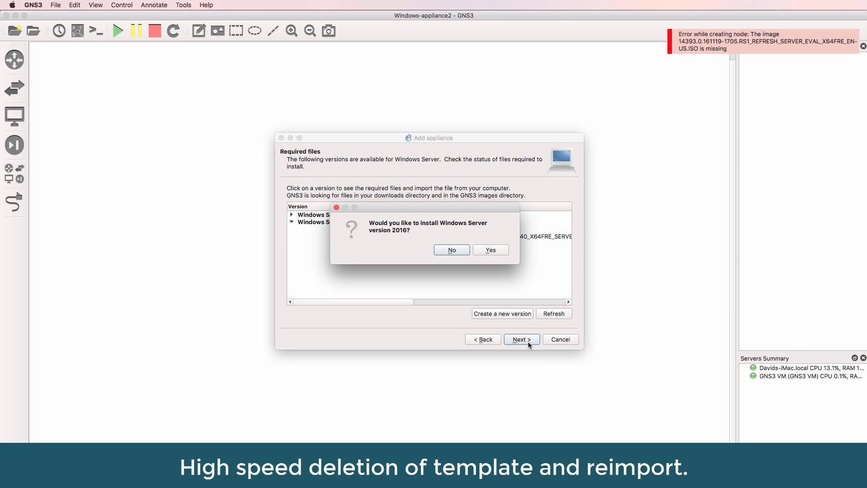
{"action": "left_click", "coordinate": [488, 250]}
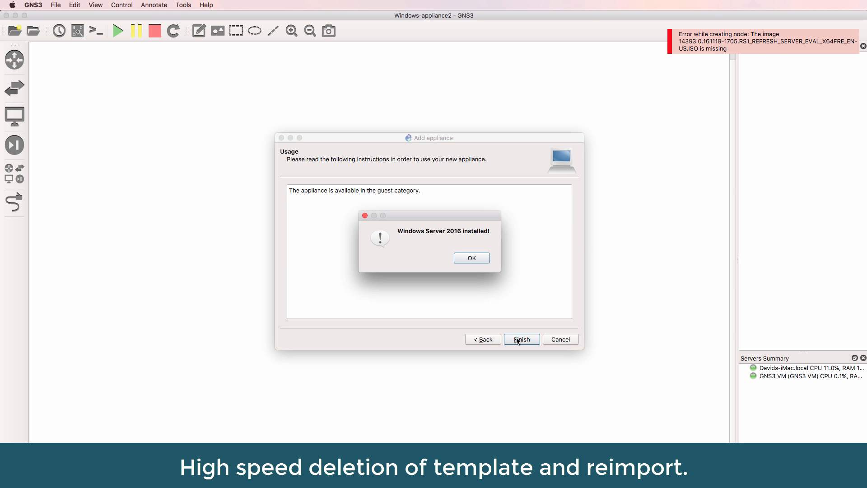
{"action": "left_click", "coordinate": [470, 258]}
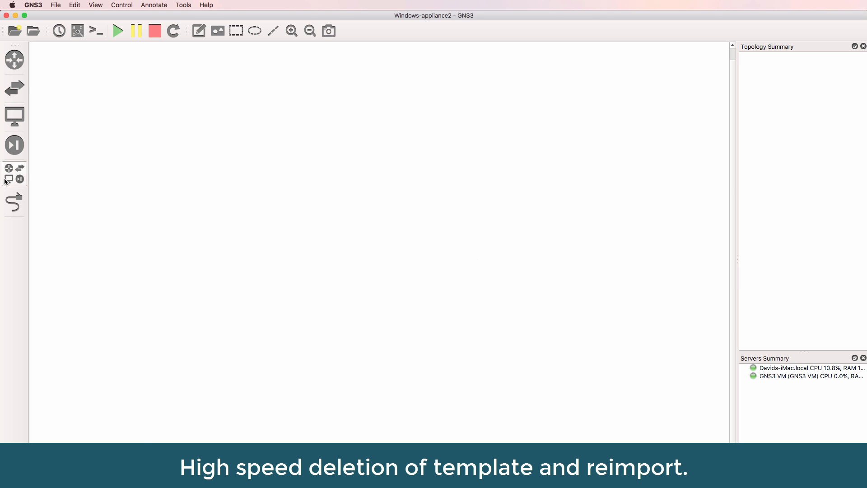
{"action": "left_click", "coordinate": [13, 117]}
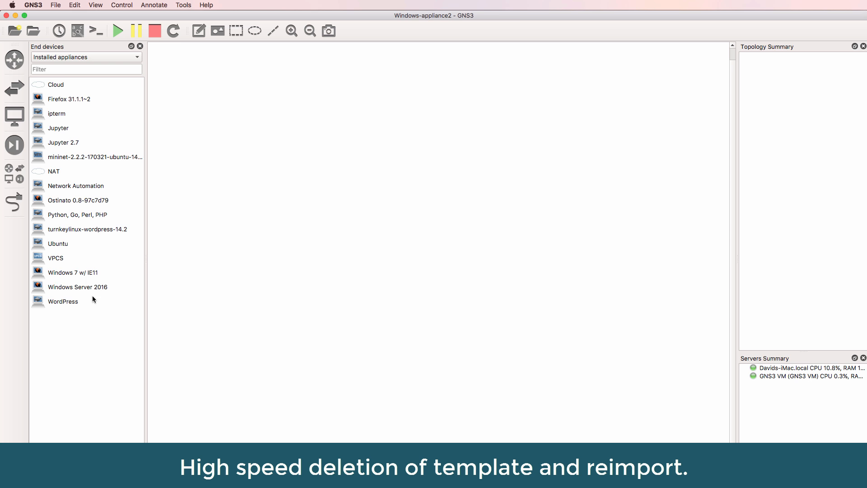
Add a Windows Server 2016 node to the canvas and start it, positioning its console window
{"action": "left_click_drag", "start_coordinate": [78, 286], "coordinate": [385, 188]}
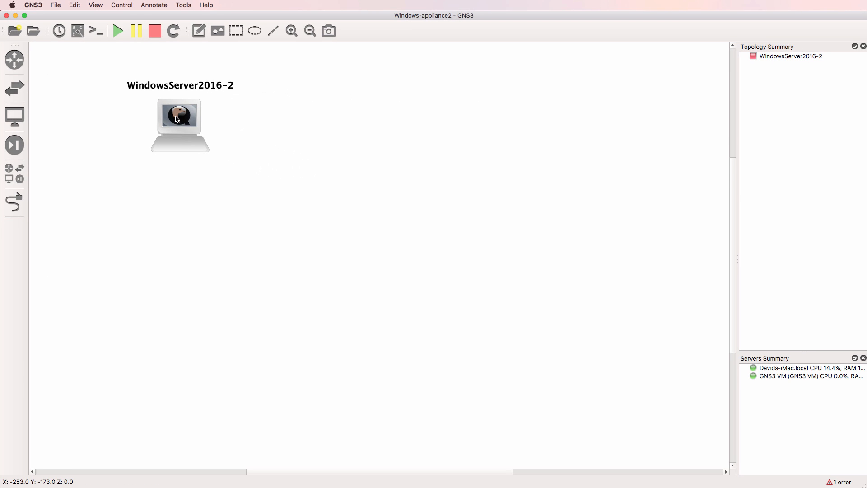
{"action": "right_click", "coordinate": [179, 118]}
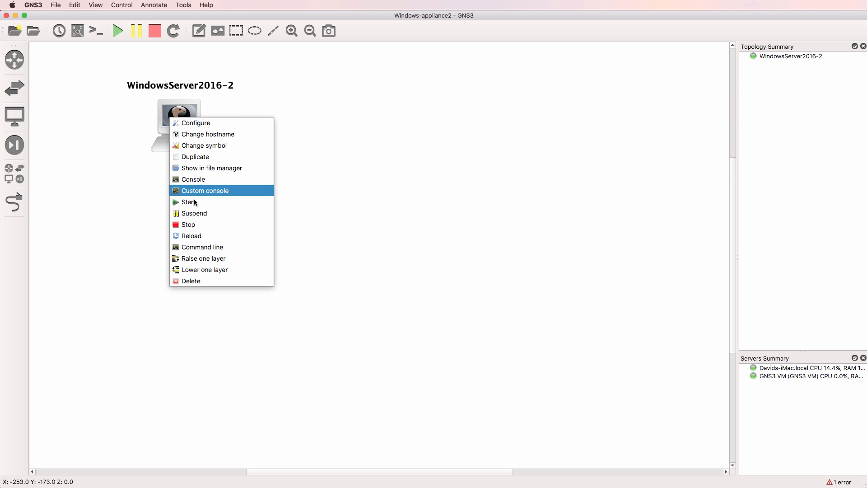
{"action": "left_click", "coordinate": [193, 186]}
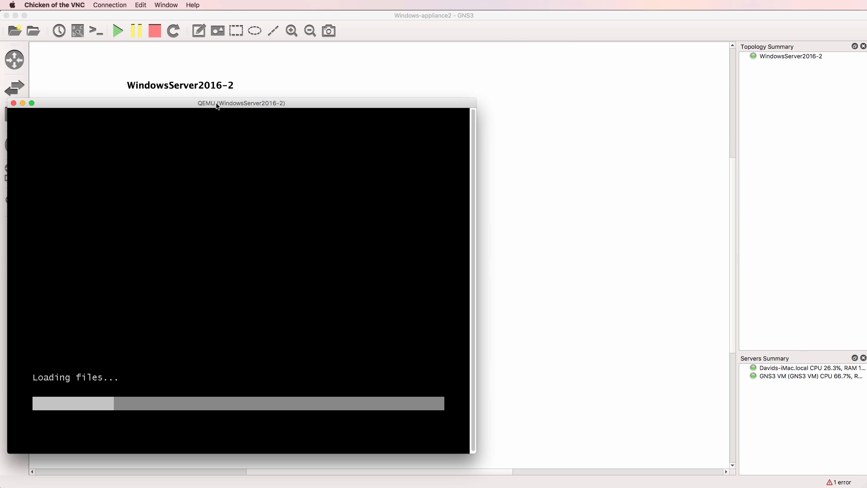
{"action": "left_click_drag", "start_coordinate": [242, 103], "coordinate": [582, 94]}
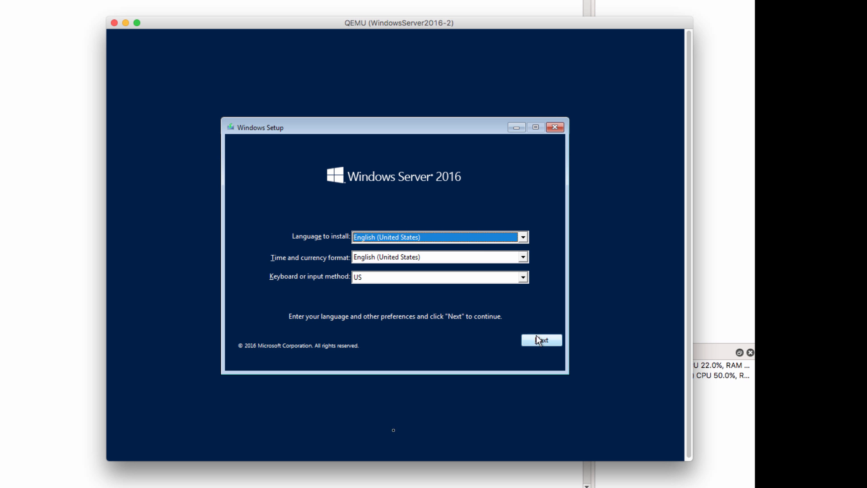
Accept the setup language settings and begin the Windows Server installation
{"action": "left_click", "coordinate": [541, 340]}
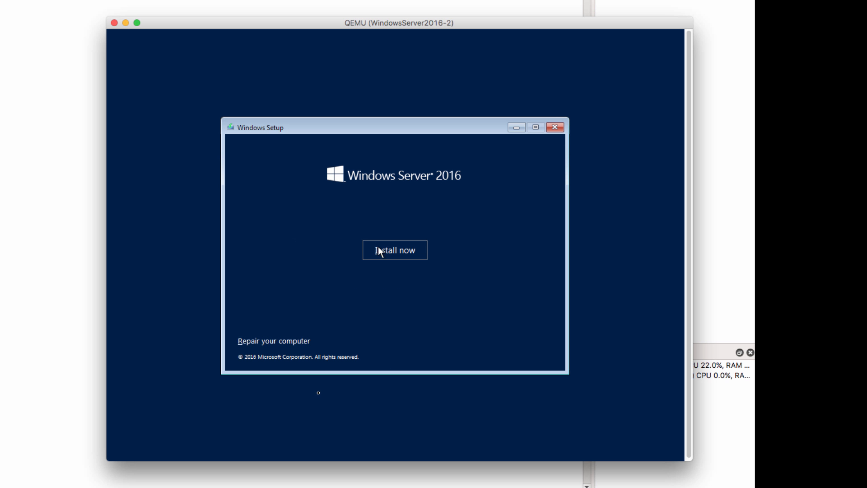
{"action": "left_click", "coordinate": [395, 249]}
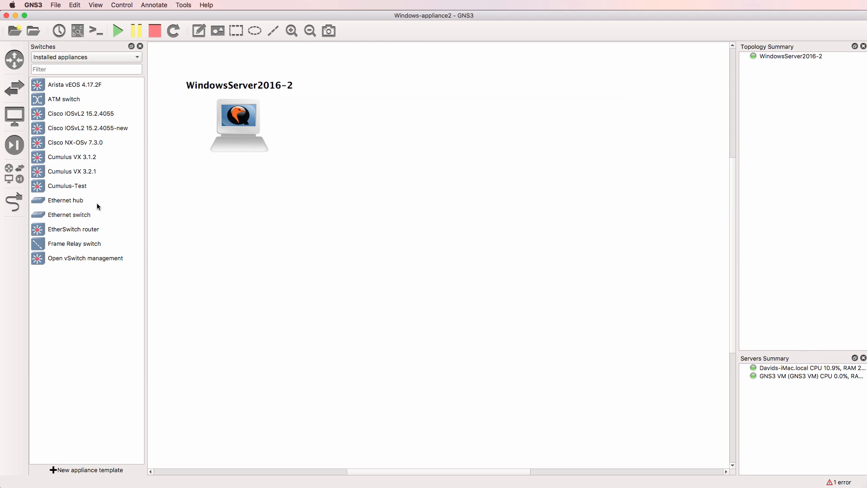
Add an Ethernet switch and a NAT cloud on the local server, placing the cloud below the switch
{"action": "left_click_drag", "start_coordinate": [70, 215], "coordinate": [404, 107]}
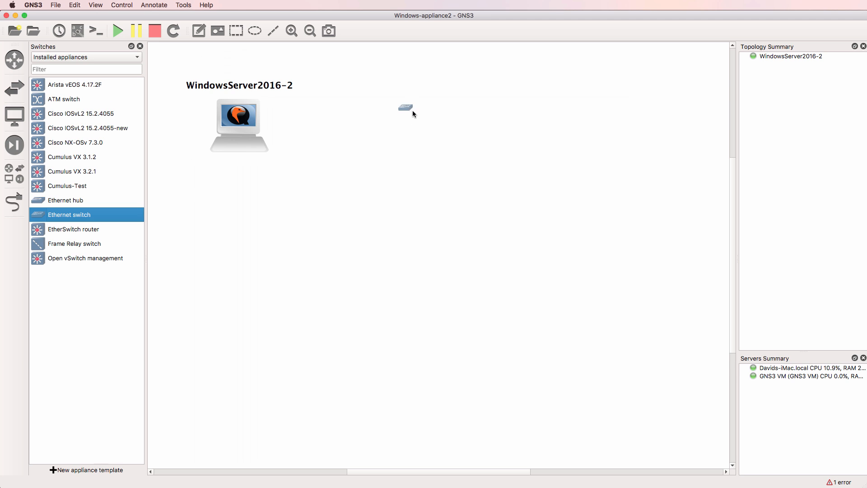
{"action": "left_click", "coordinate": [405, 109]}
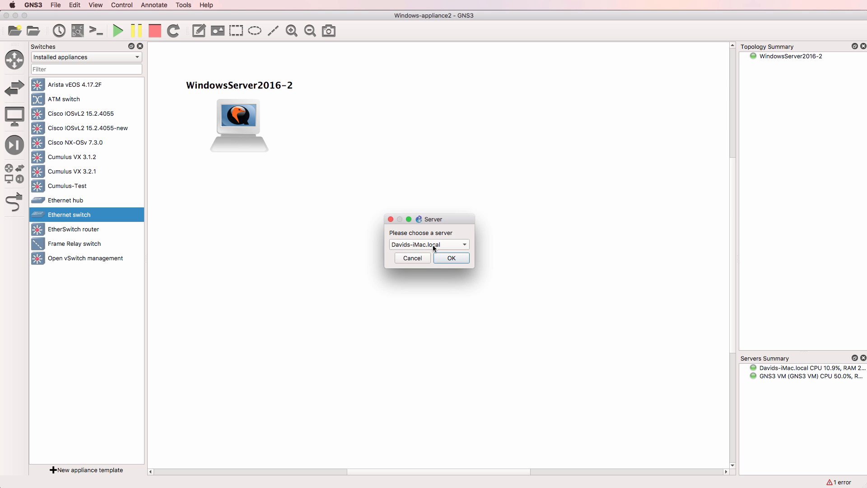
{"action": "left_click", "coordinate": [451, 257]}
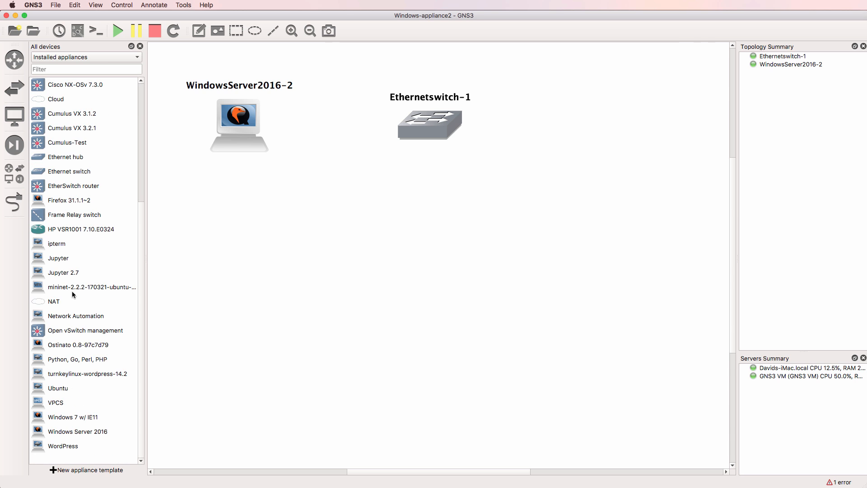
{"action": "double_click", "coordinate": [53, 301]}
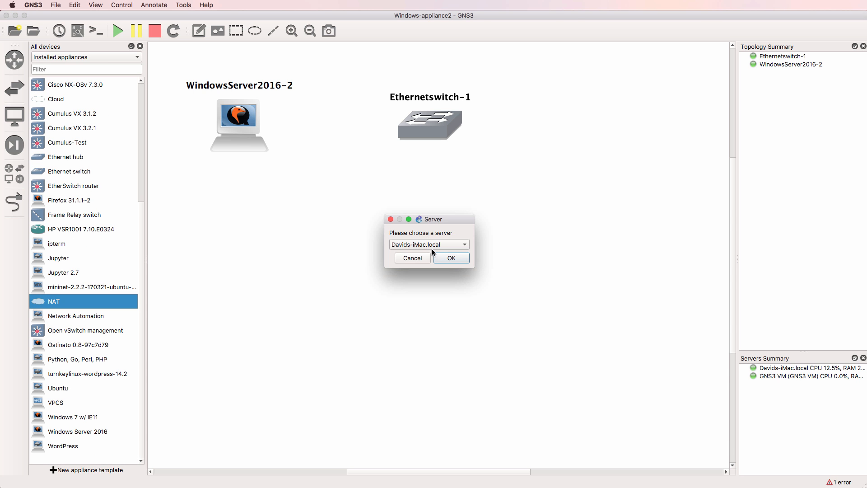
{"action": "left_click", "coordinate": [451, 257]}
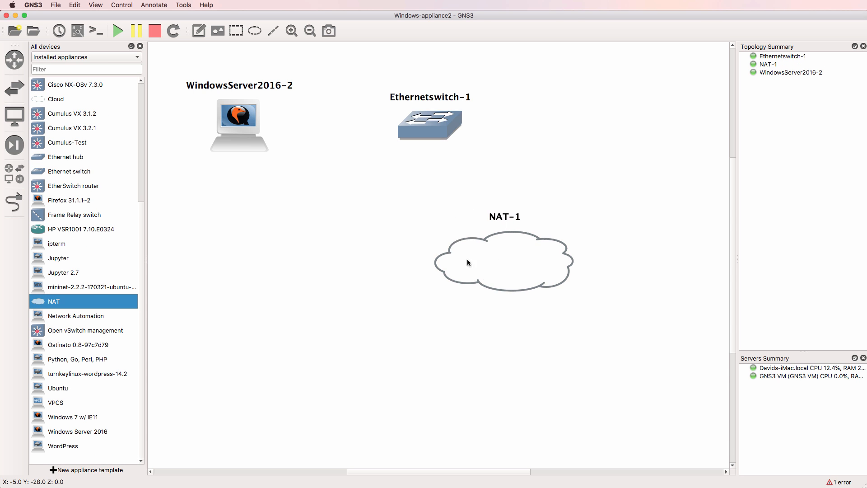
{"action": "left_click_drag", "start_coordinate": [503, 263], "coordinate": [430, 240]}
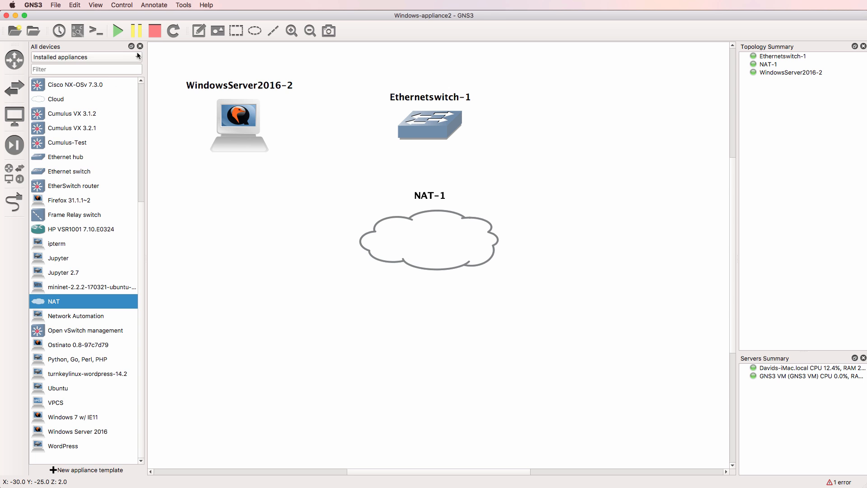
Link the Windows Server node to the switch's Ethernet0 port
{"action": "left_click", "coordinate": [139, 46]}
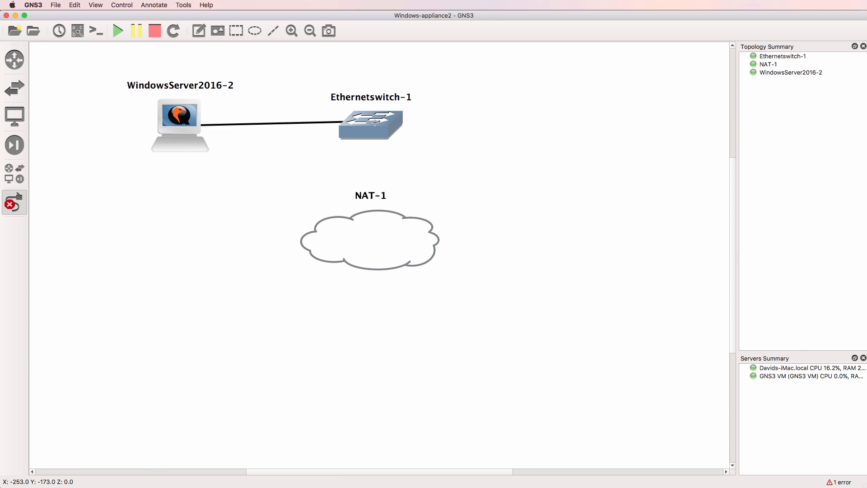
{"action": "left_click", "coordinate": [371, 123]}
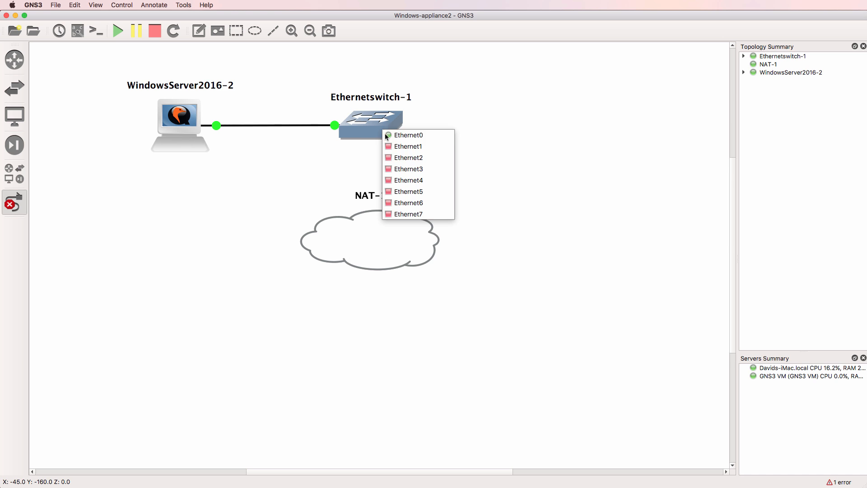
{"action": "left_click", "coordinate": [409, 135]}
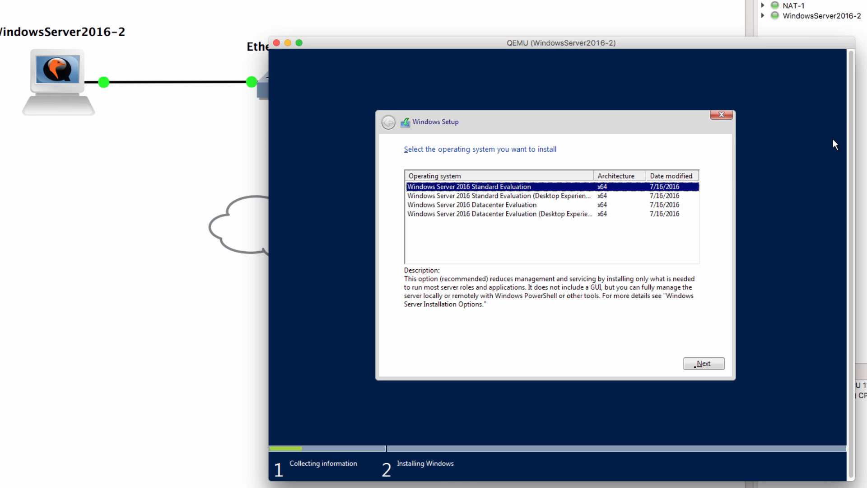
Choose Standard Evaluation, accept the license terms and install onto unallocated Drive 0
{"action": "left_click", "coordinate": [703, 363]}
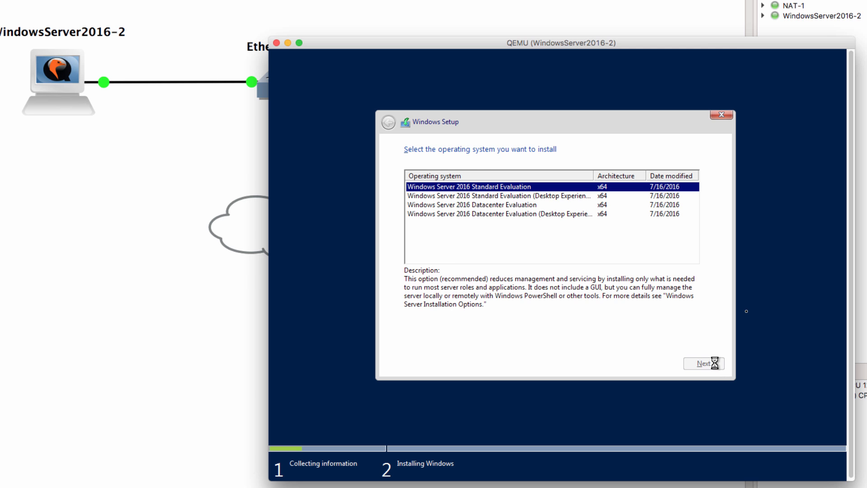
{"action": "left_click", "coordinate": [704, 363]}
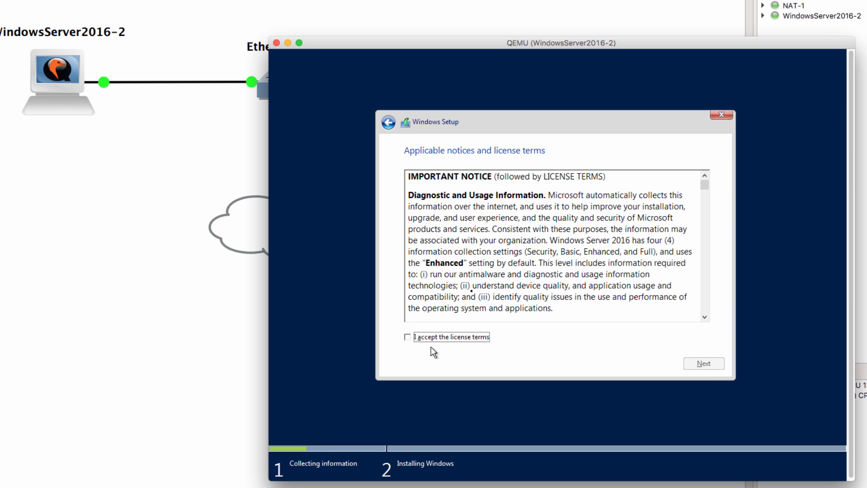
{"action": "left_click", "coordinate": [408, 337]}
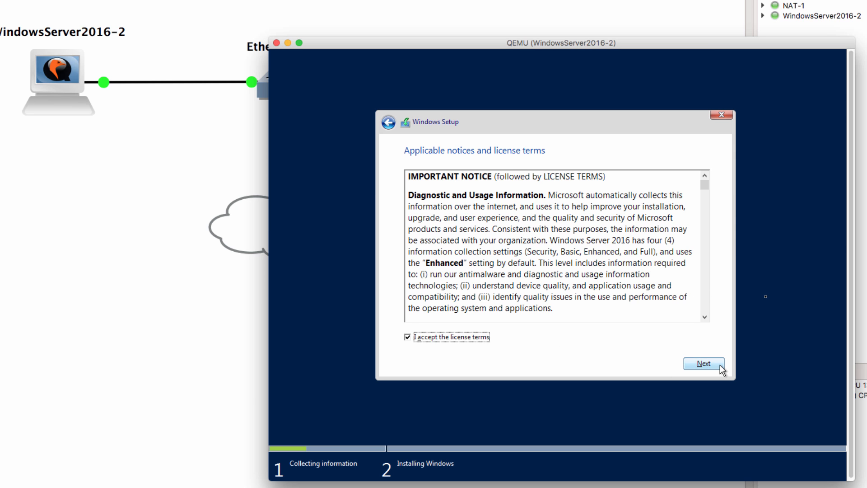
{"action": "left_click", "coordinate": [703, 363]}
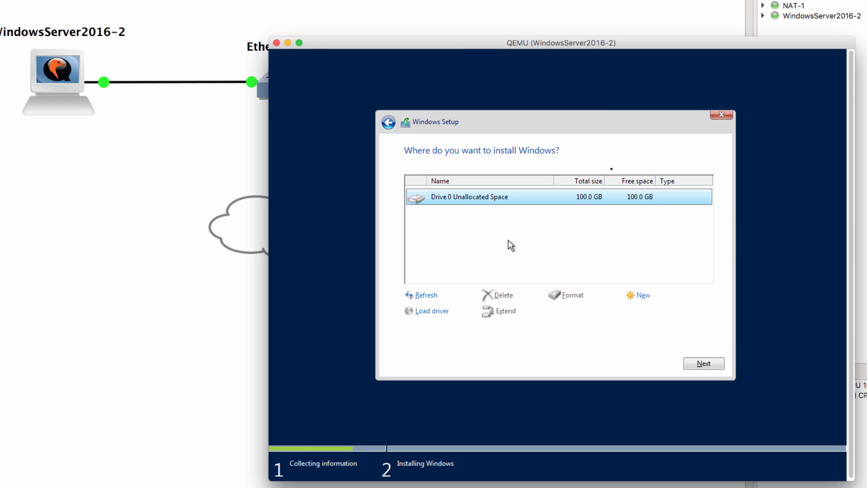
{"action": "mouse_move", "coordinate": [739, 403]}
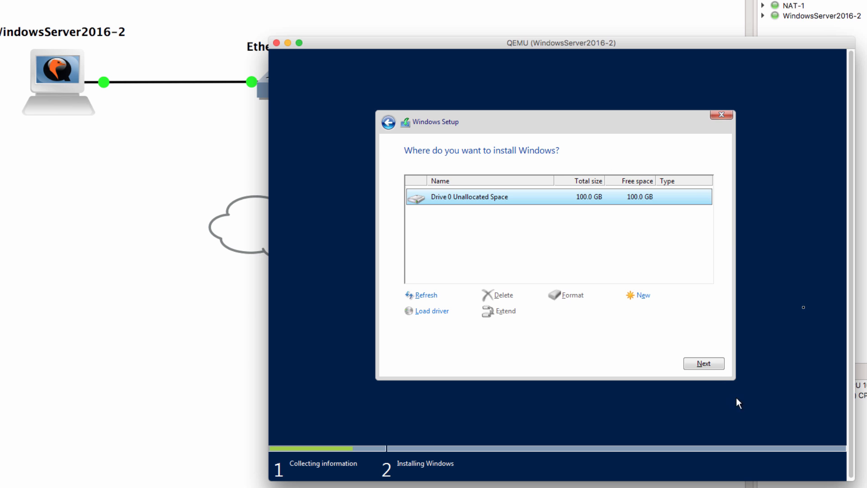
{"action": "left_click", "coordinate": [703, 363]}
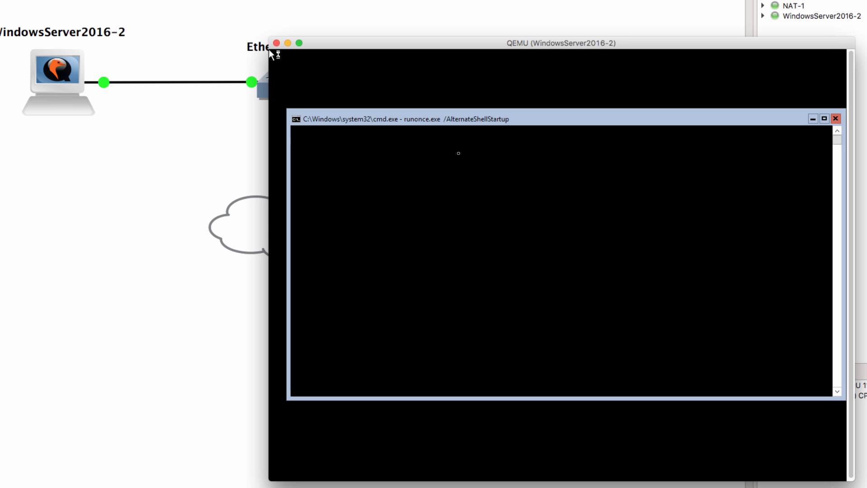
{"action": "type", "text": "inistrator>ip"}
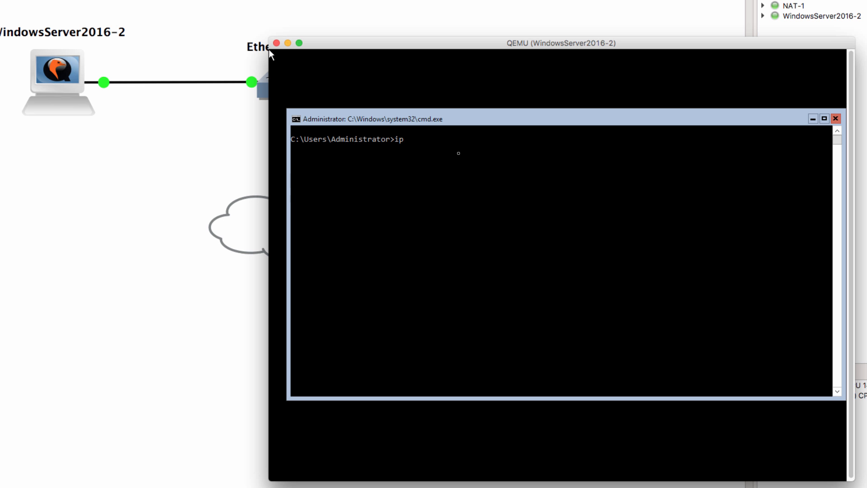
{"action": "type", "text": "config"}
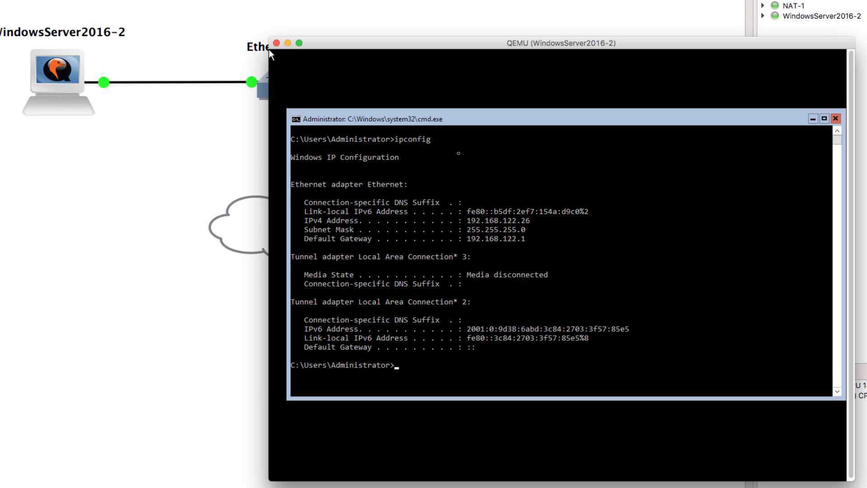
{"action": "mouse_move", "coordinate": [534, 228]}
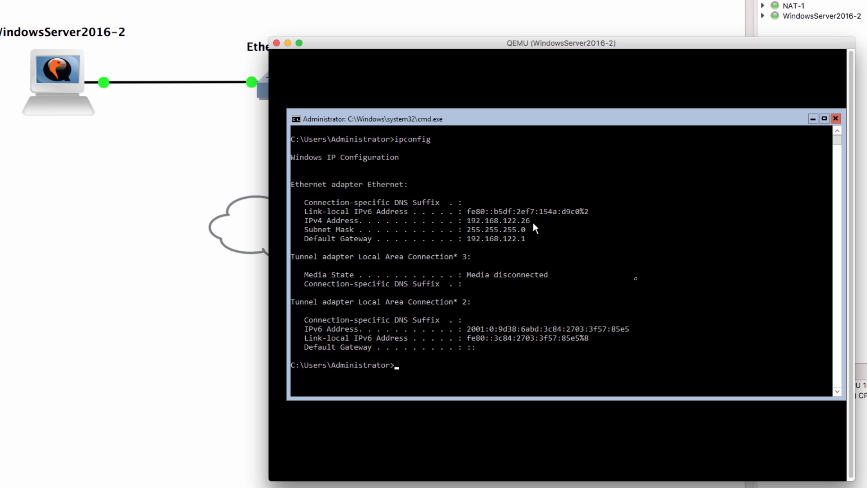
{"action": "type", "text": "ping"}
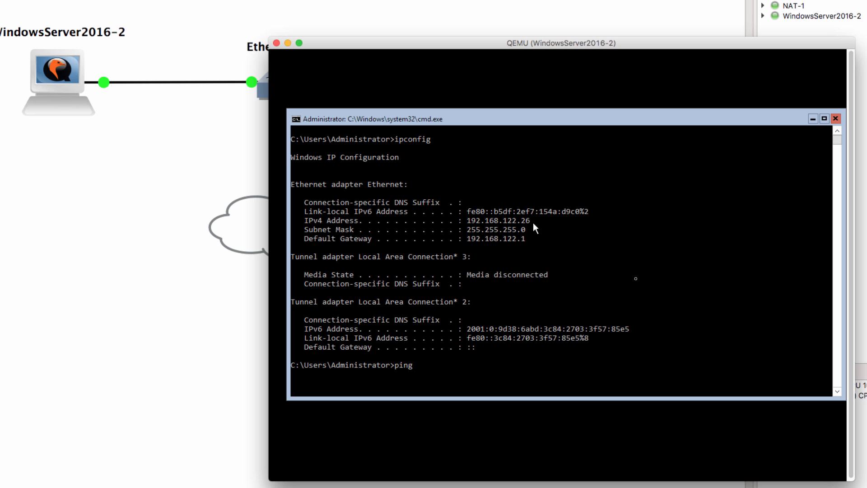
{"action": "type", "text": "www.google.c"}
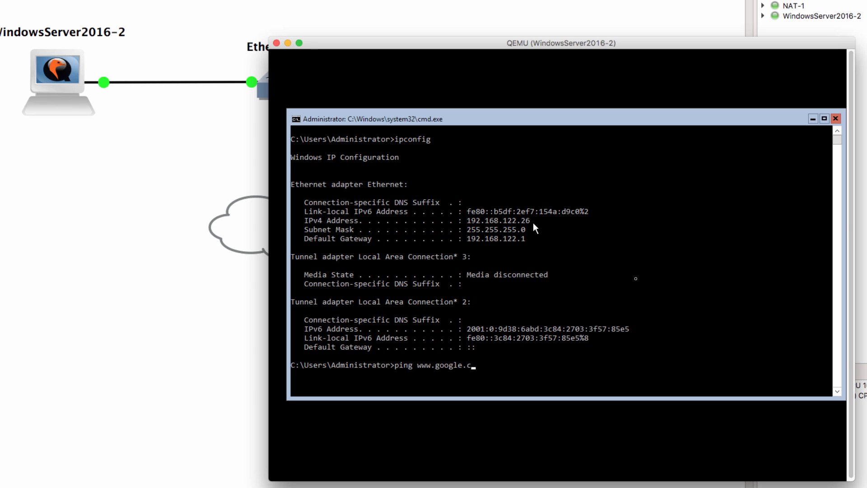